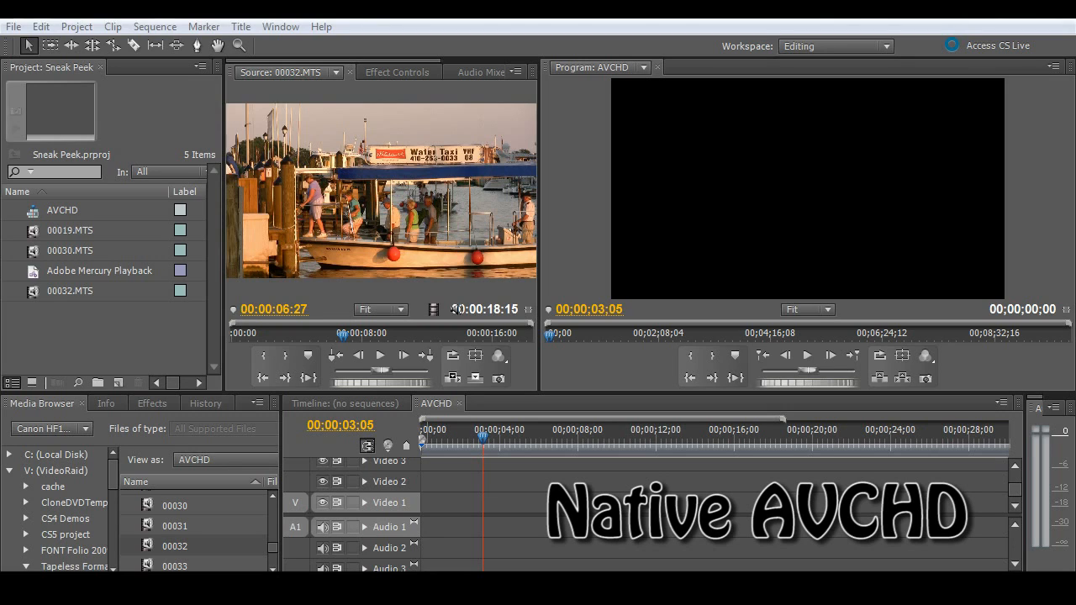
Step: Place clips 00019, 00032 and 00030 on Video 1, then scrub through the boat, painting and painter shots
{"action": "left_click", "coordinate": [71, 230]}
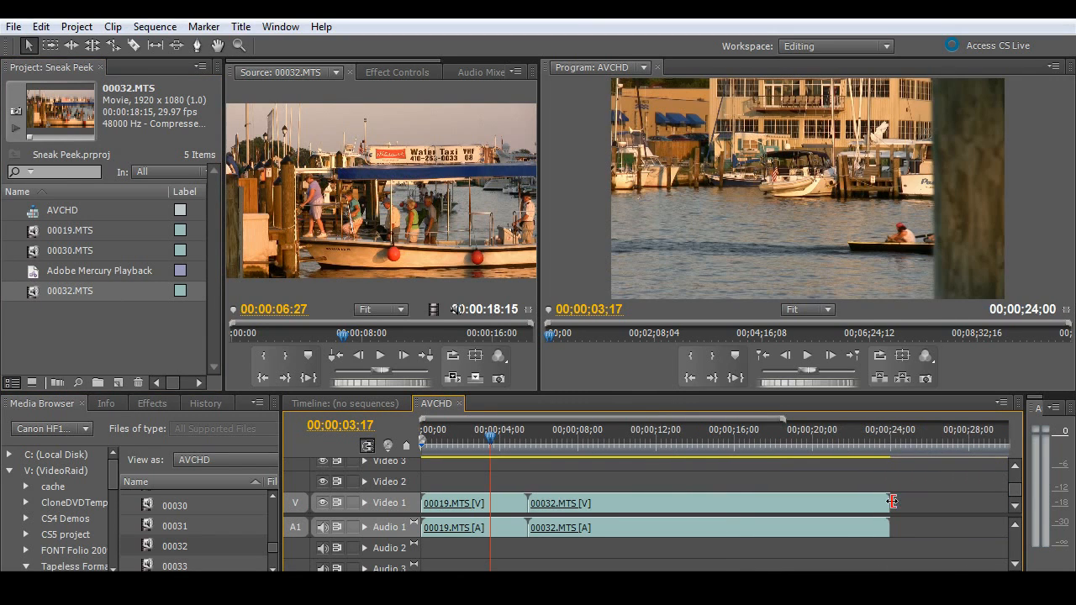
{"action": "mouse_move", "coordinate": [564, 520]}
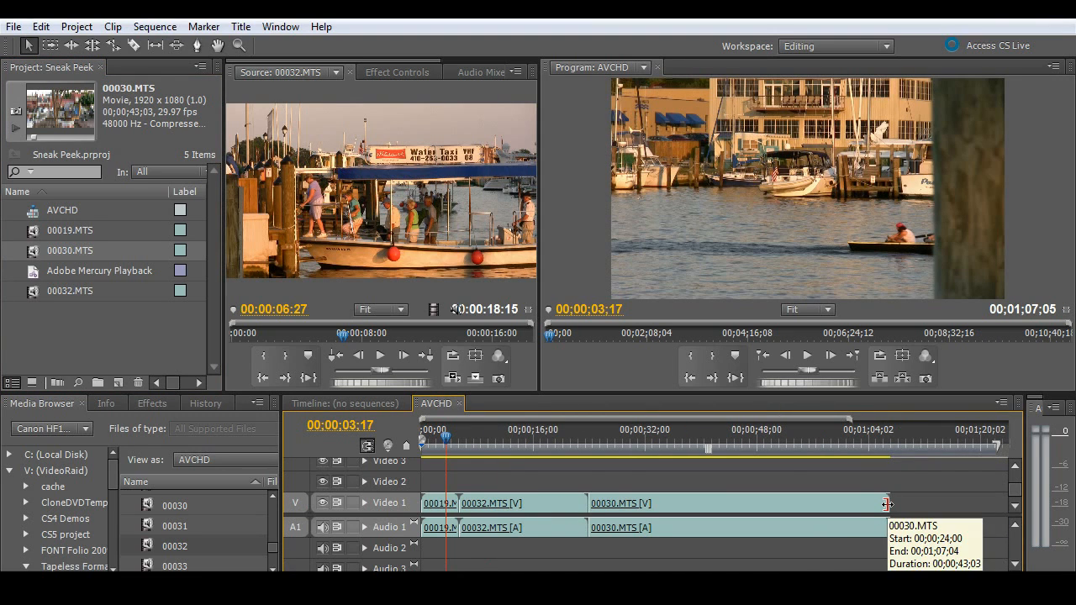
{"action": "left_click", "coordinate": [503, 437]}
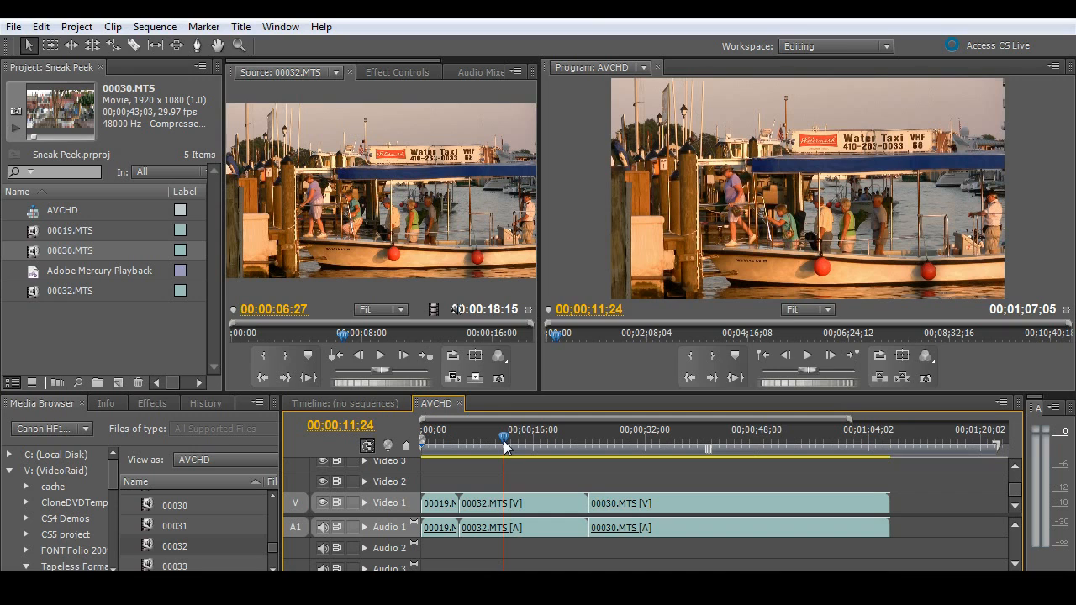
{"action": "left_click", "coordinate": [806, 356]}
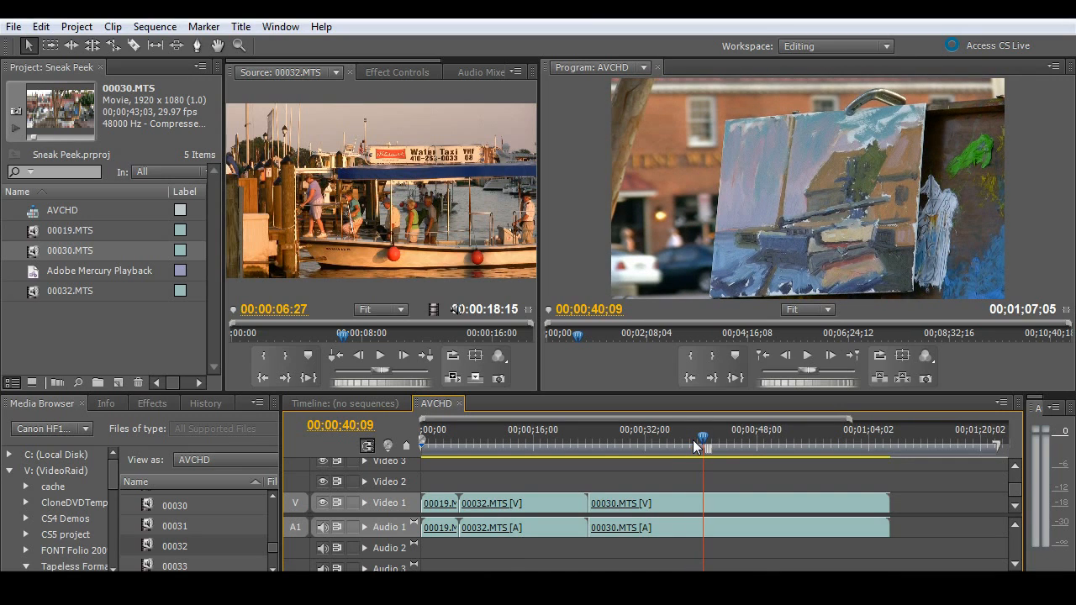
{"action": "left_click_drag", "start_coordinate": [702, 439], "coordinate": [826, 440]}
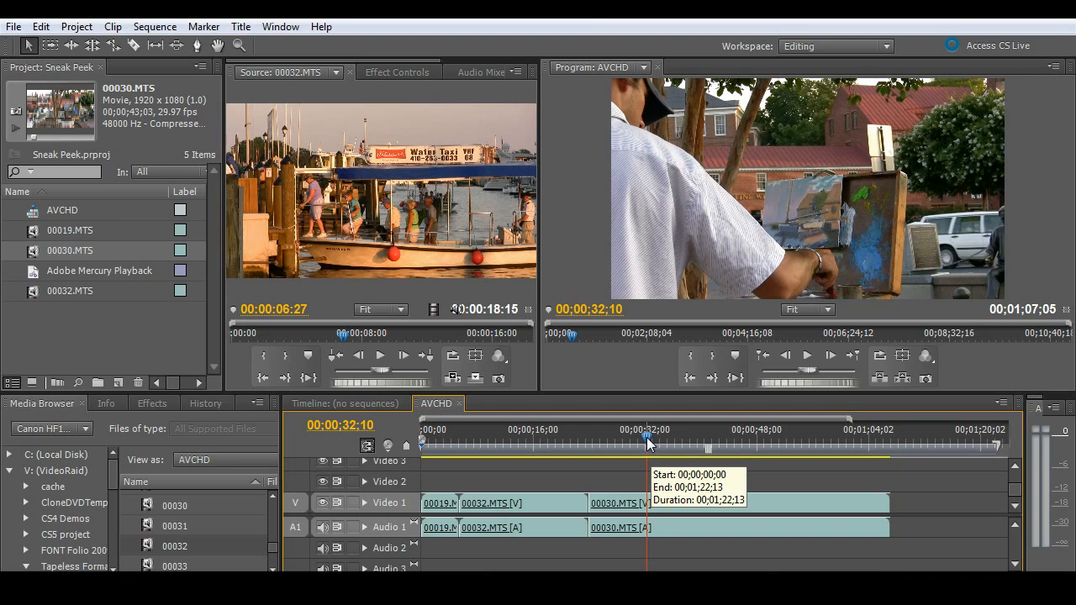
{"action": "left_click_drag", "start_coordinate": [647, 443], "coordinate": [672, 443]}
{"action": "type", "text": "diss"}
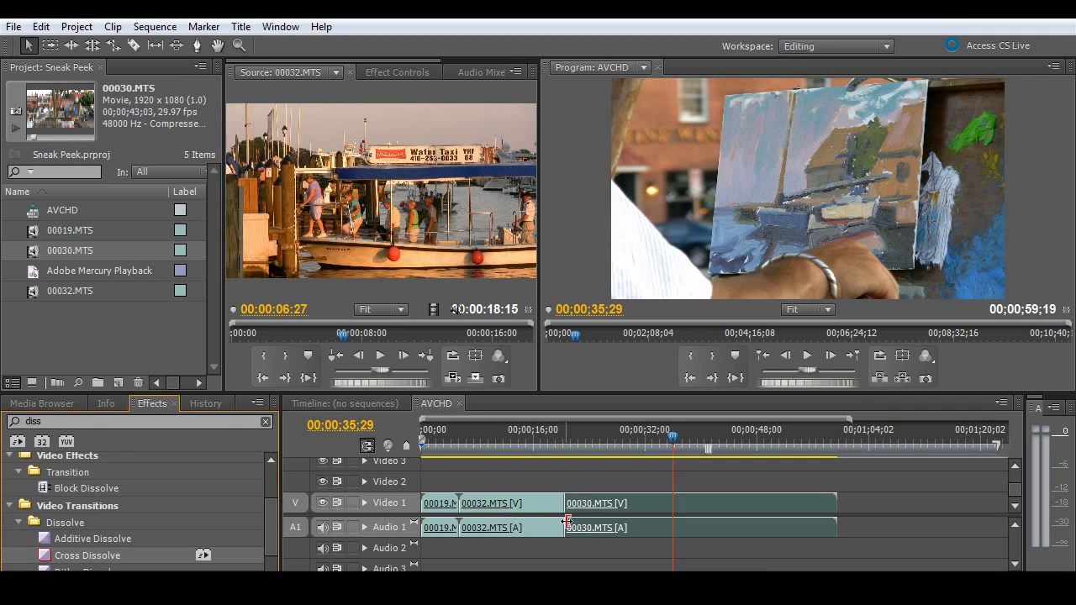
Step: Apply a Cross Dissolve at the 00032/00030 join and scrub across it
{"action": "left_click", "coordinate": [398, 72]}
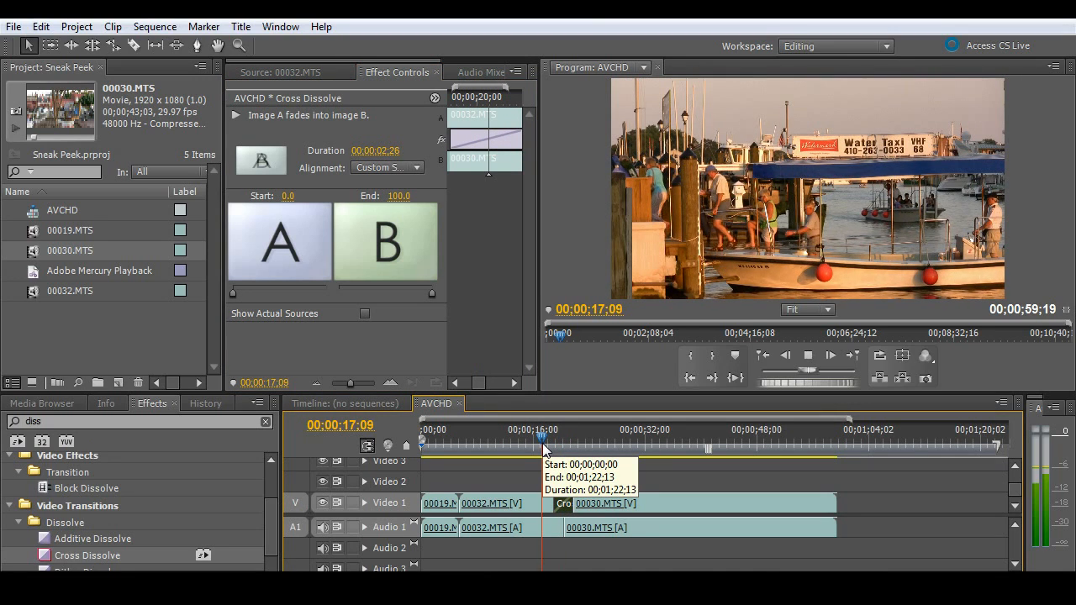
{"action": "left_click_drag", "start_coordinate": [542, 437], "coordinate": [561, 437]}
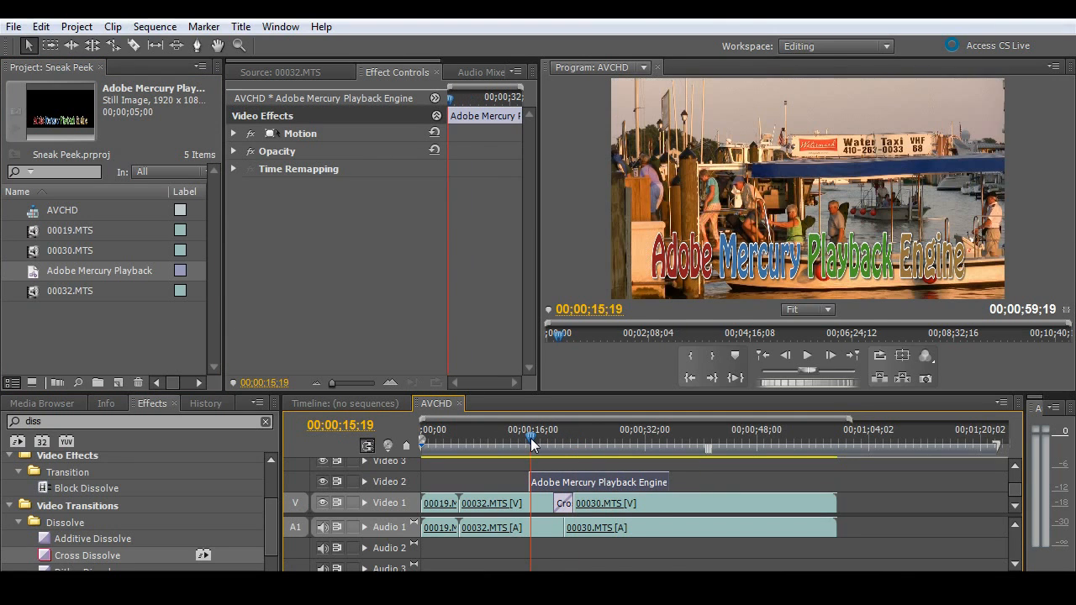
Step: Play the titled sequence in a maximized Program monitor and check Playback Resolution options
{"action": "left_click_drag", "start_coordinate": [530, 437], "coordinate": [518, 437]}
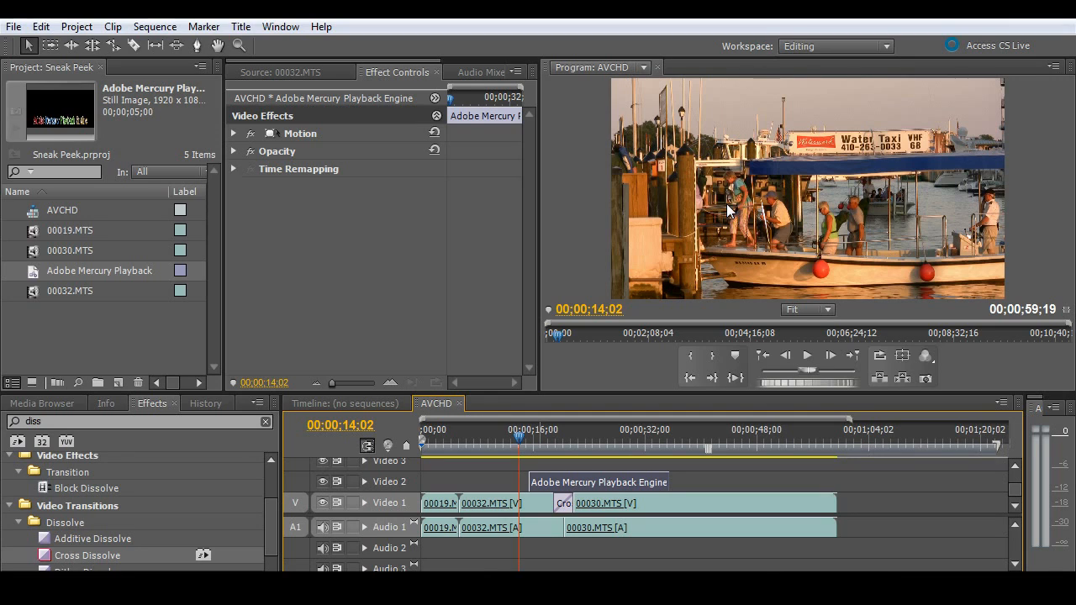
{"action": "left_click", "coordinate": [806, 355]}
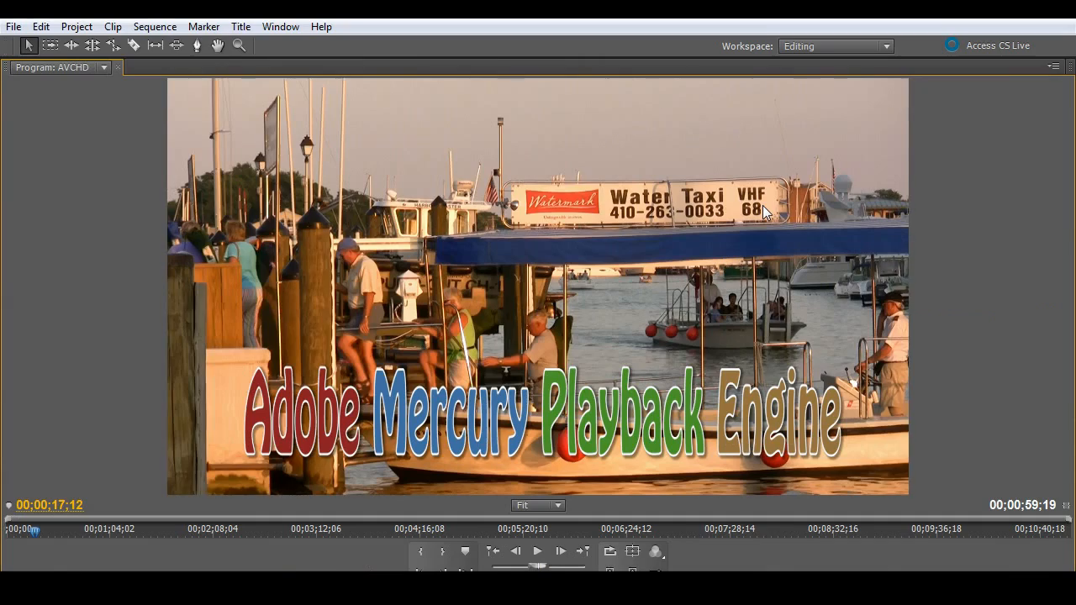
{"action": "left_click", "coordinate": [537, 550]}
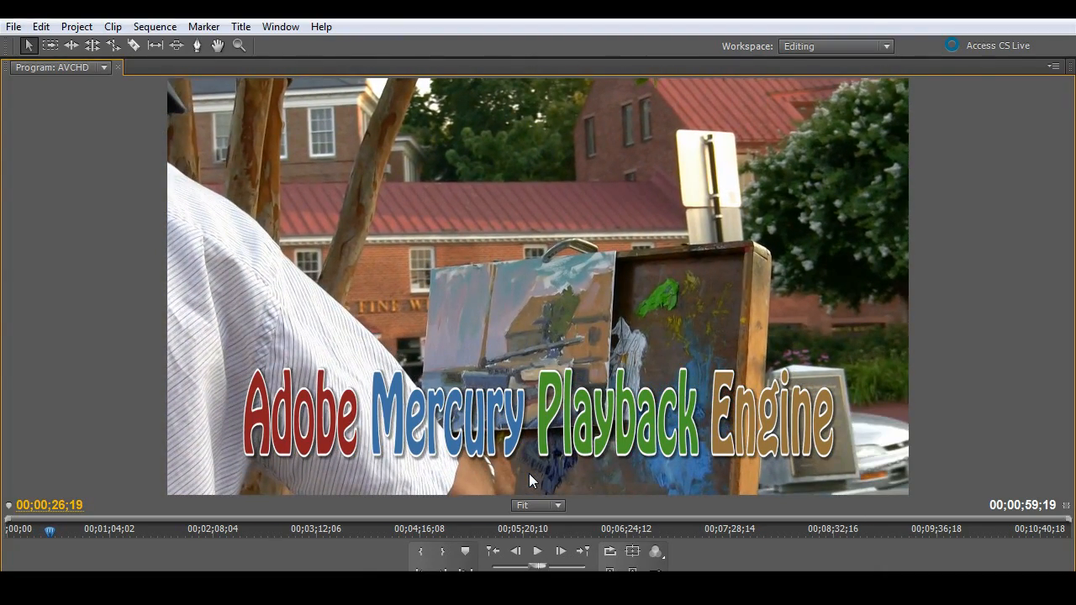
{"action": "right_click", "coordinate": [531, 481]}
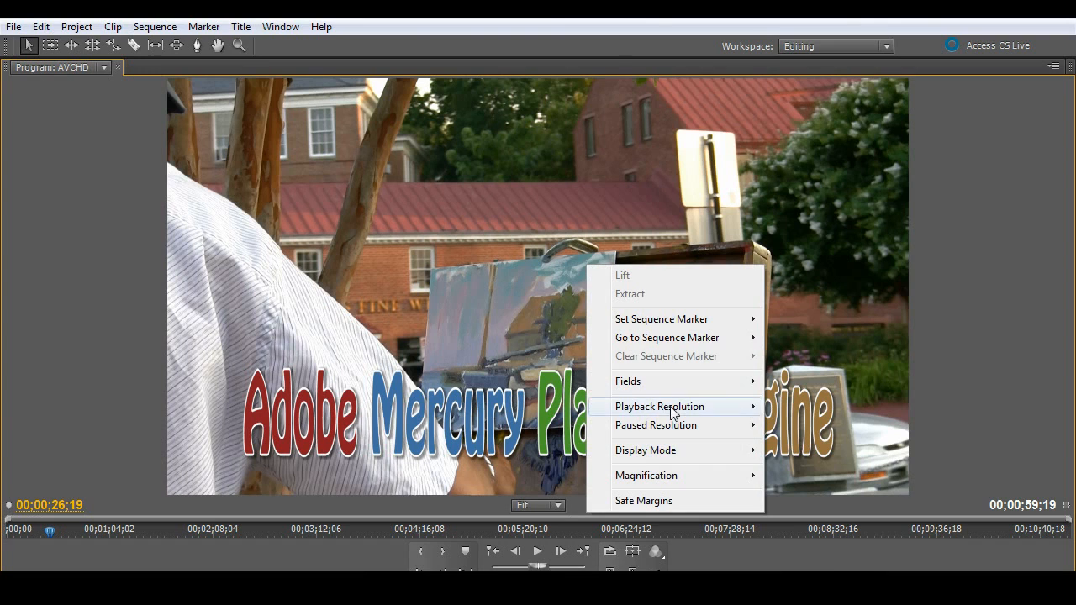
{"action": "mouse_move", "coordinate": [660, 406]}
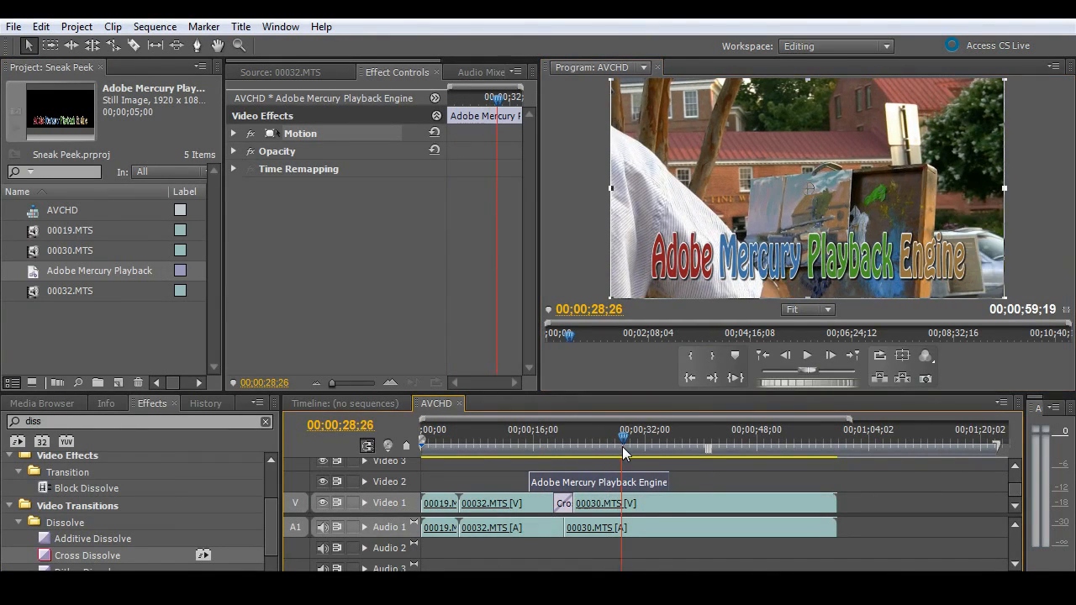
{"action": "left_click_drag", "start_coordinate": [622, 440], "coordinate": [534, 440]}
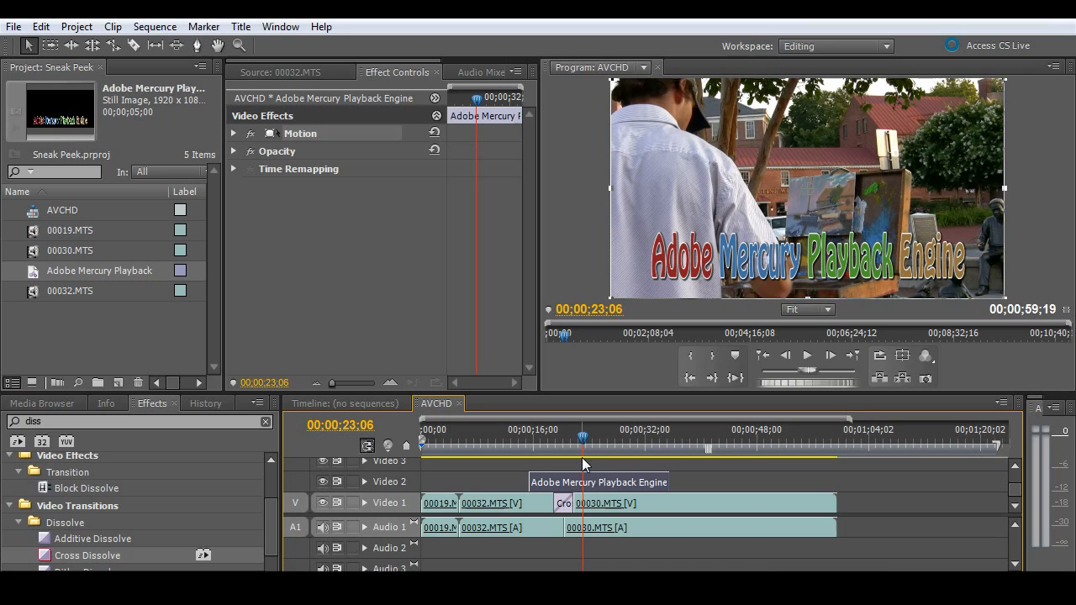
{"action": "mouse_move", "coordinate": [165, 547]}
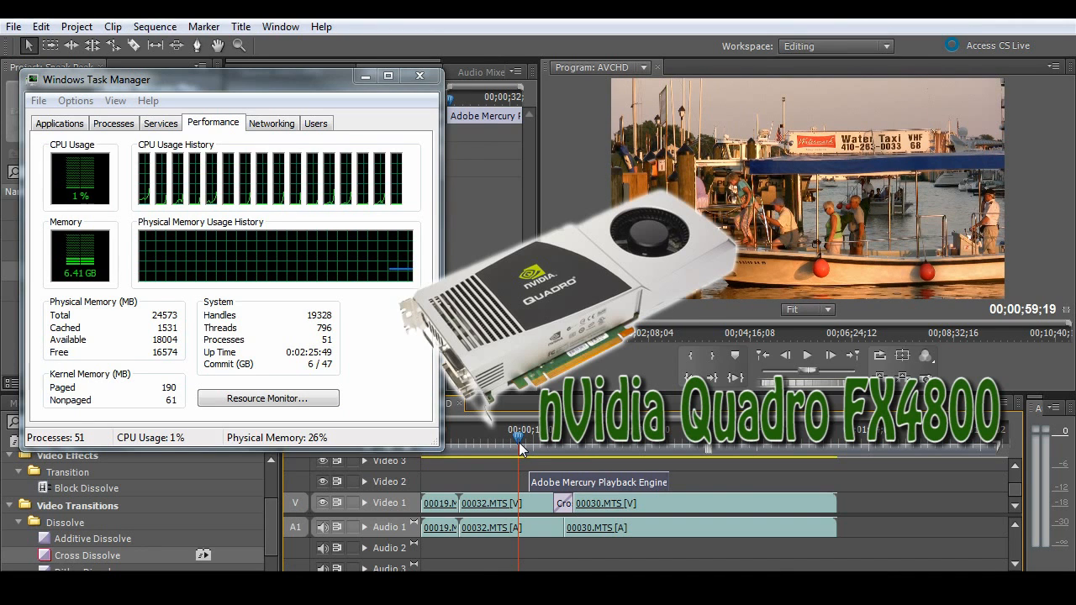
Step: View Task Manager's Performance tab with the CPU and memory graphs during playback
{"action": "left_click", "coordinate": [807, 355]}
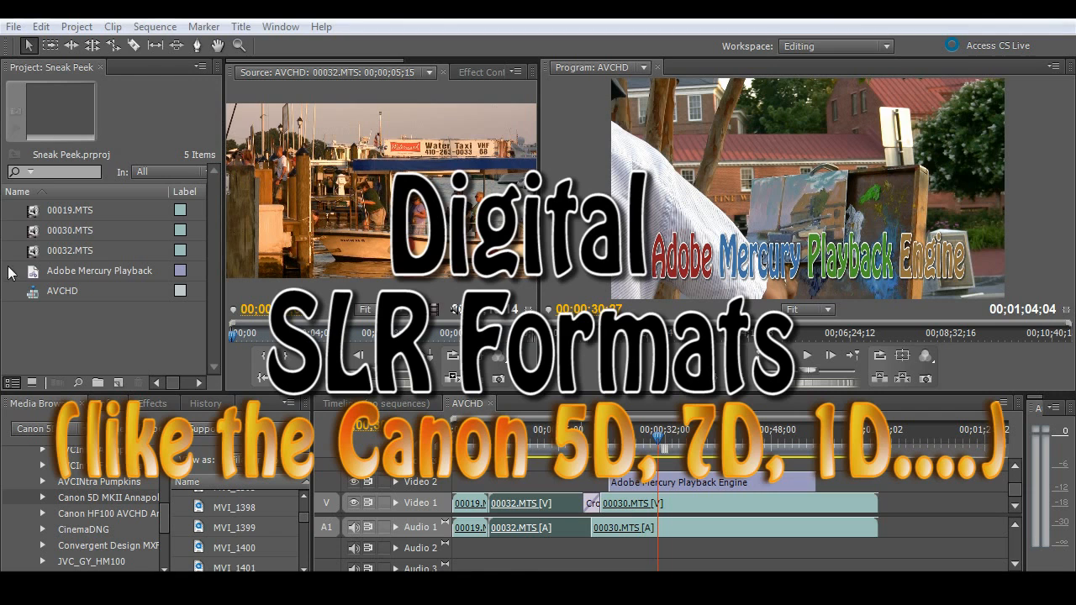
Step: Start a new sequence and expand the Digital SLR presets folder for CanonSD
{"action": "left_click", "coordinate": [11, 26]}
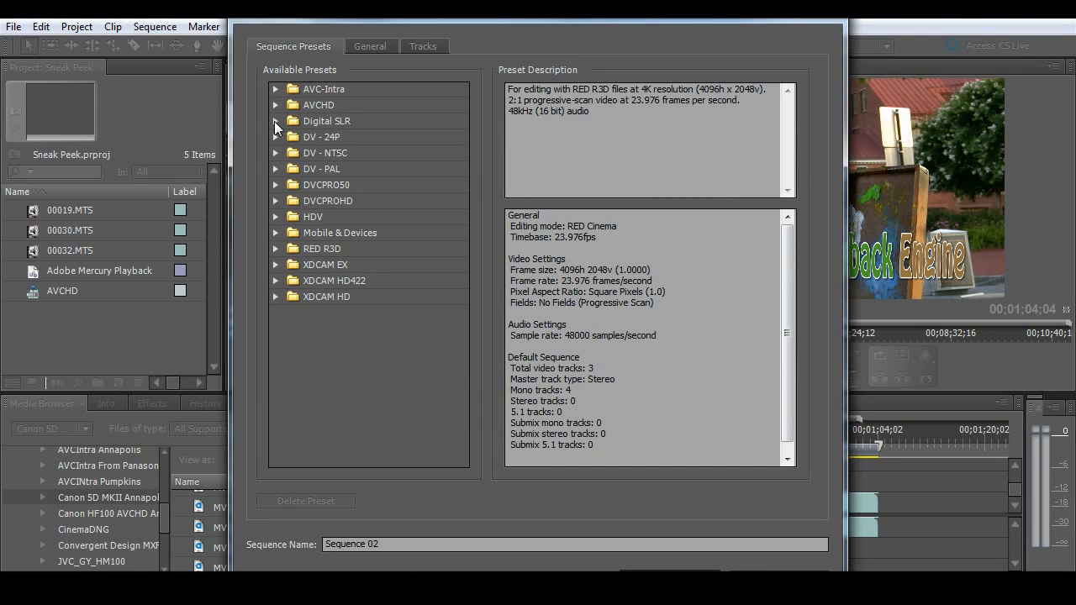
{"action": "left_click", "coordinate": [276, 120]}
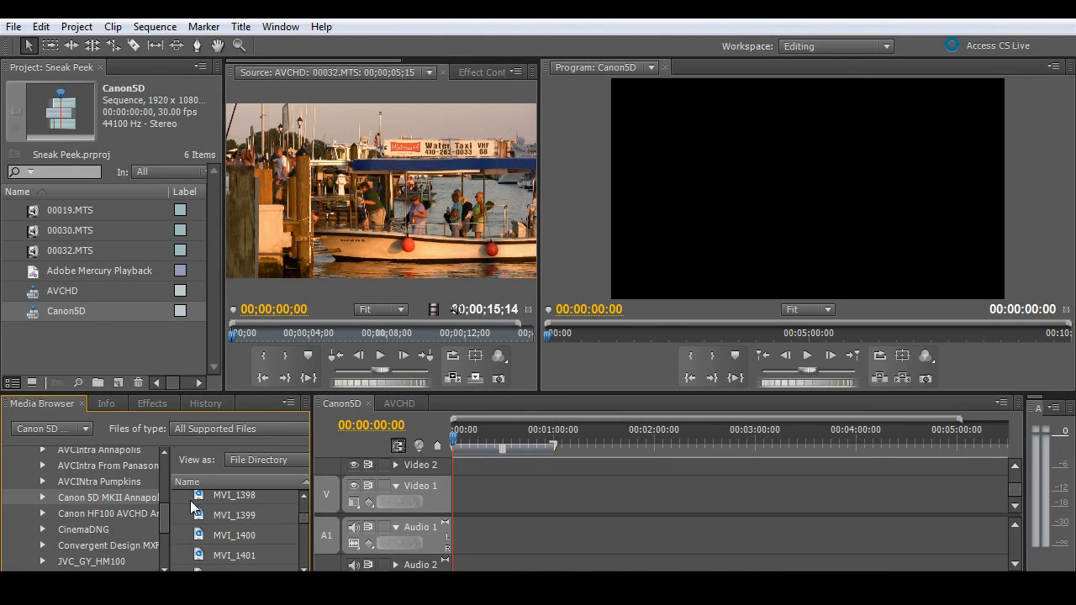
{"action": "mouse_move", "coordinate": [393, 511]}
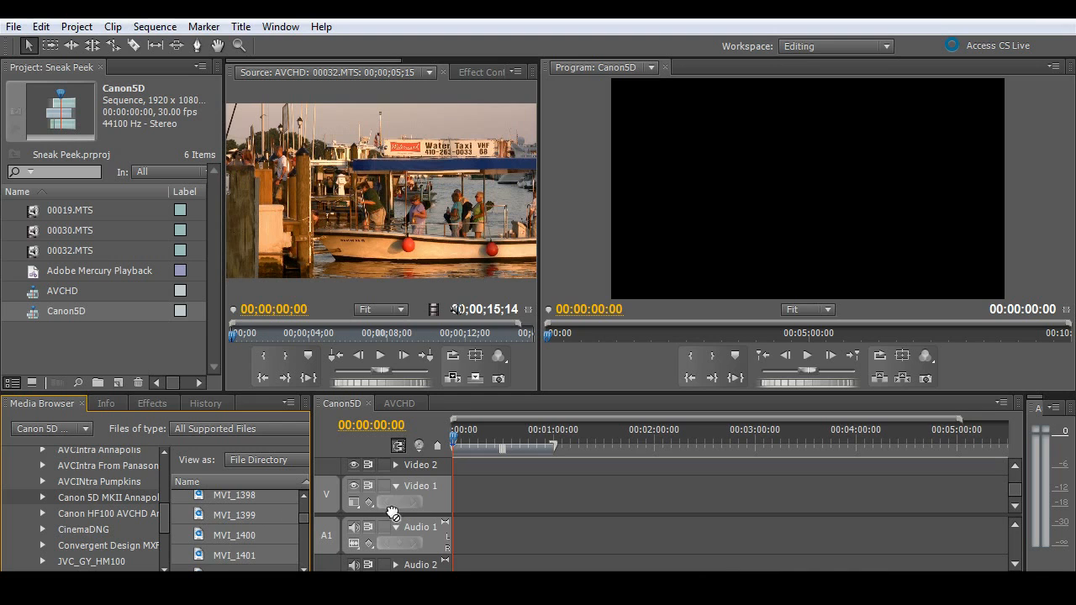
Step: Drop MVI_1398–MVI_1401 onto Video 1 and scrub back from about 28 seconds
{"action": "left_click_drag", "start_coordinate": [235, 495], "coordinate": [504, 496]}
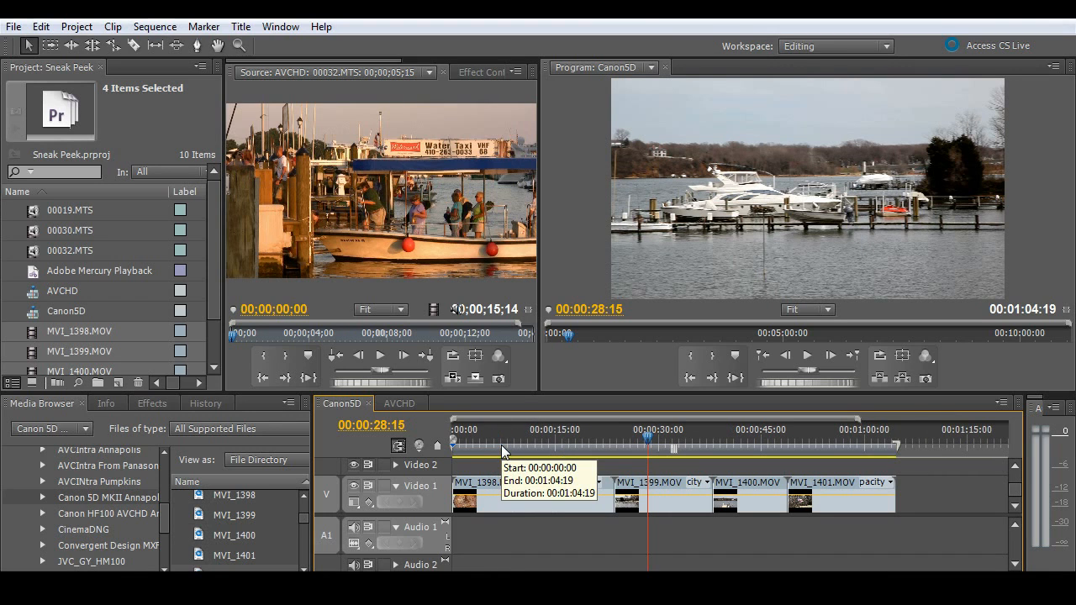
{"action": "left_click", "coordinate": [743, 439]}
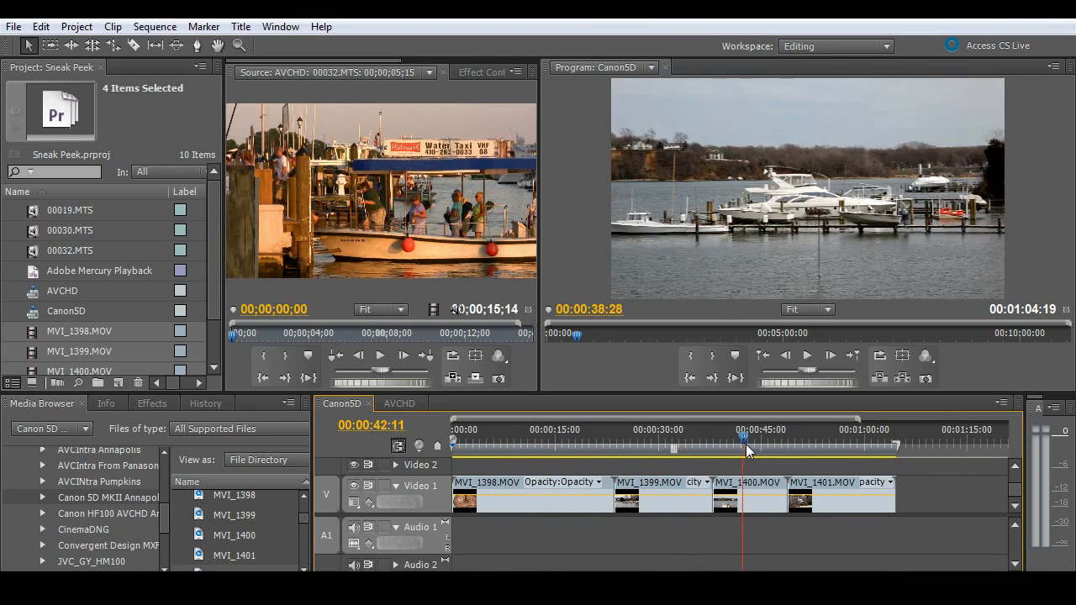
{"action": "left_click_drag", "start_coordinate": [744, 440], "coordinate": [693, 441]}
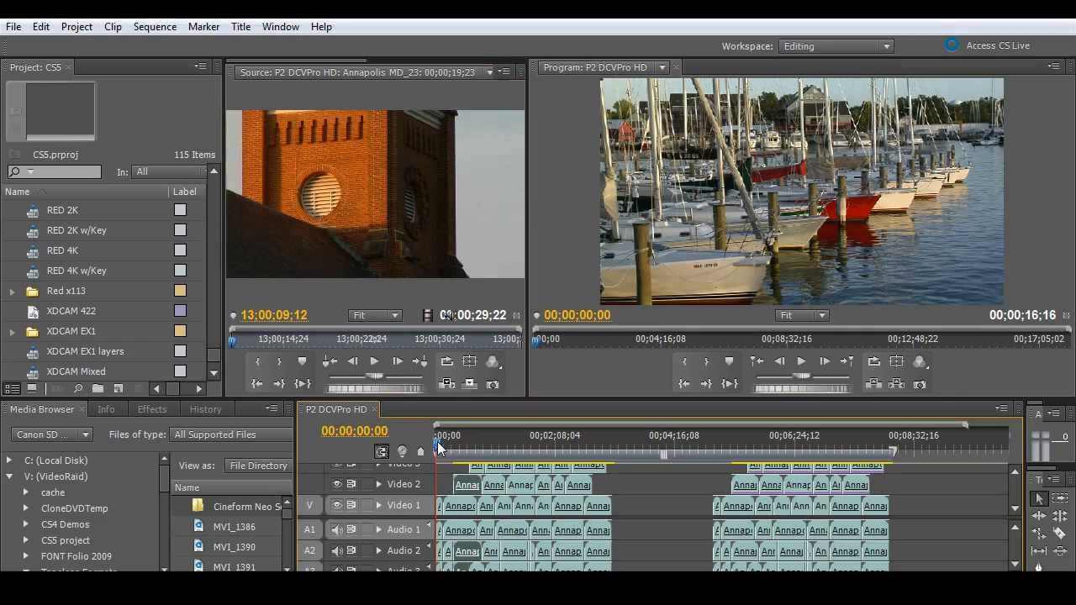
Step: Scrub the P2 DVCPro HD timeline forward through the layered picture-in-picture section
{"action": "left_click_drag", "start_coordinate": [437, 442], "coordinate": [497, 443]}
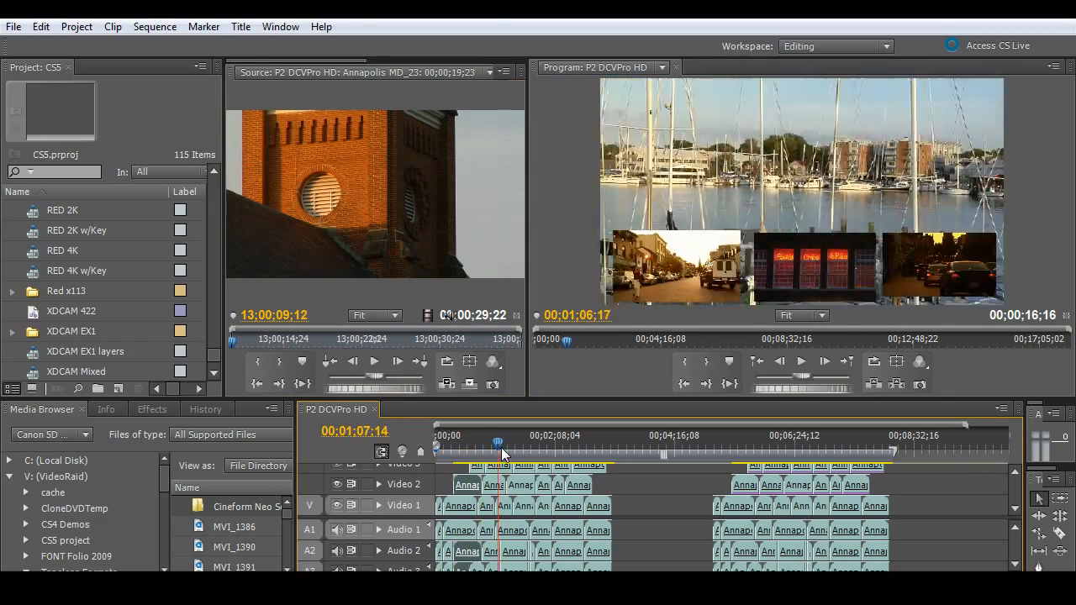
{"action": "left_click_drag", "start_coordinate": [500, 445], "coordinate": [570, 445]}
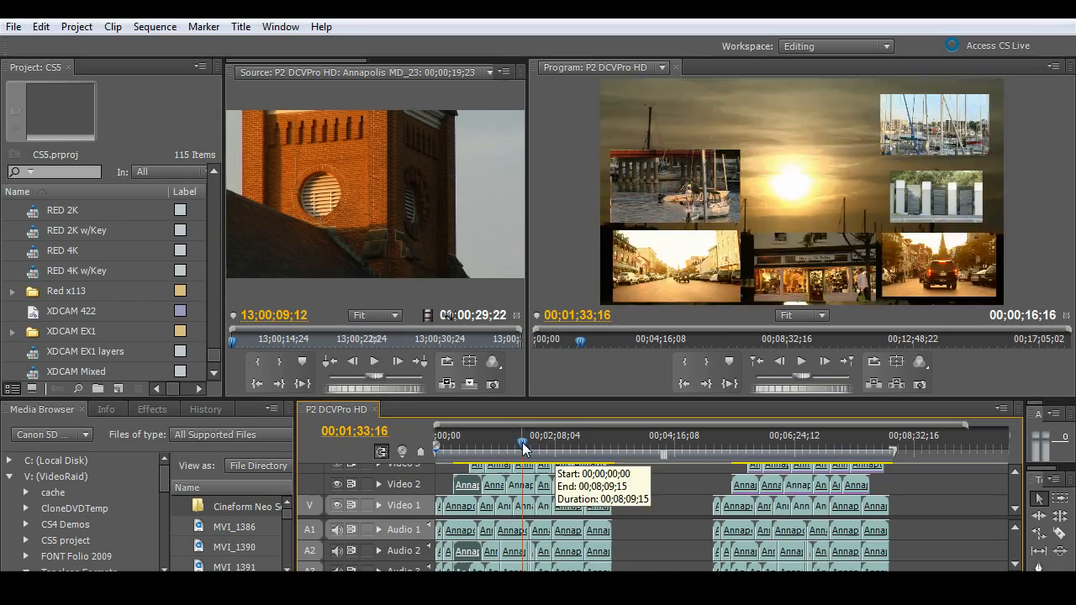
Step: View the montage full size, then show the steeple inset's Basic 3D settings near 00;05;45;15
{"action": "left_click", "coordinate": [544, 443]}
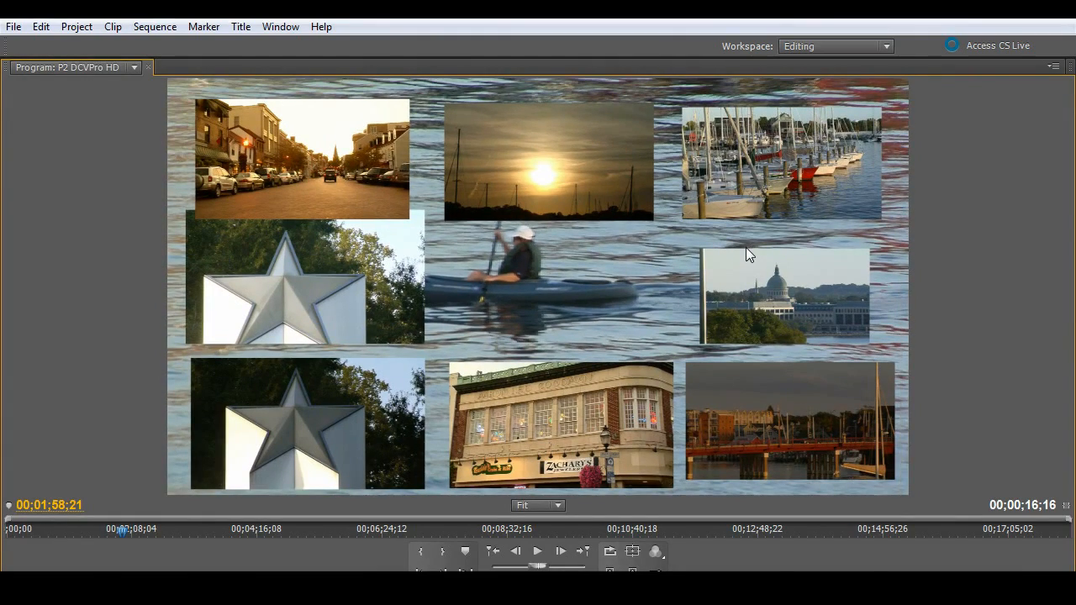
{"action": "left_click", "coordinate": [560, 551]}
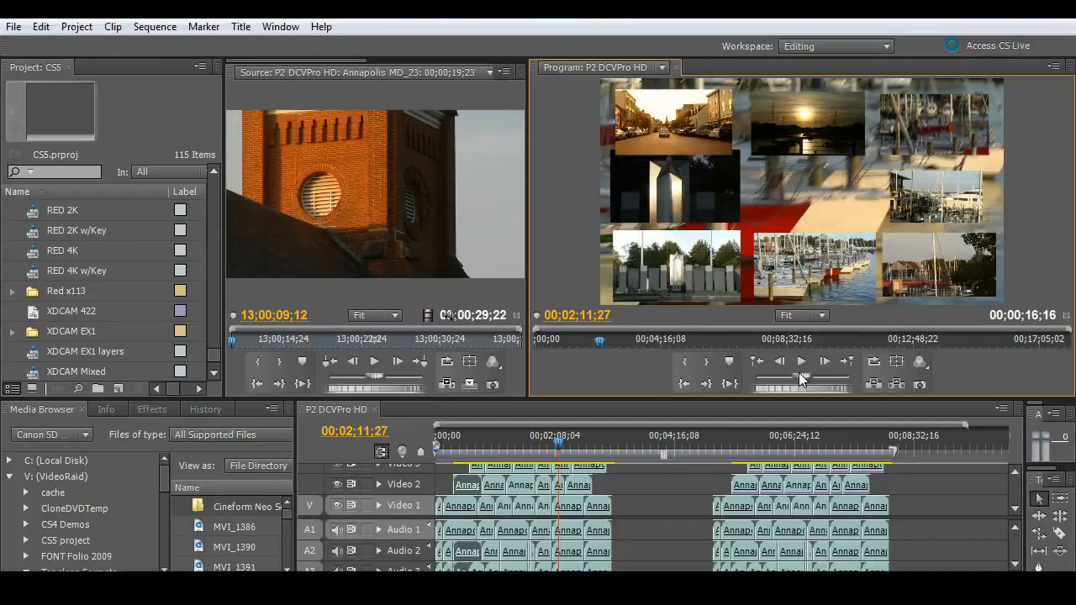
{"action": "mouse_move", "coordinate": [805, 436]}
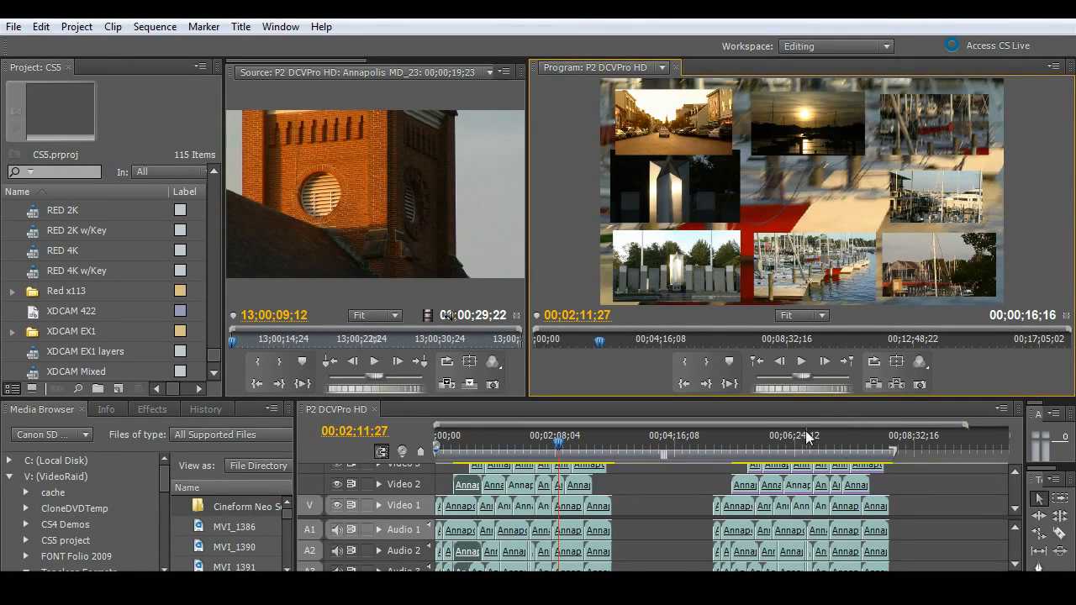
{"action": "left_click", "coordinate": [758, 449]}
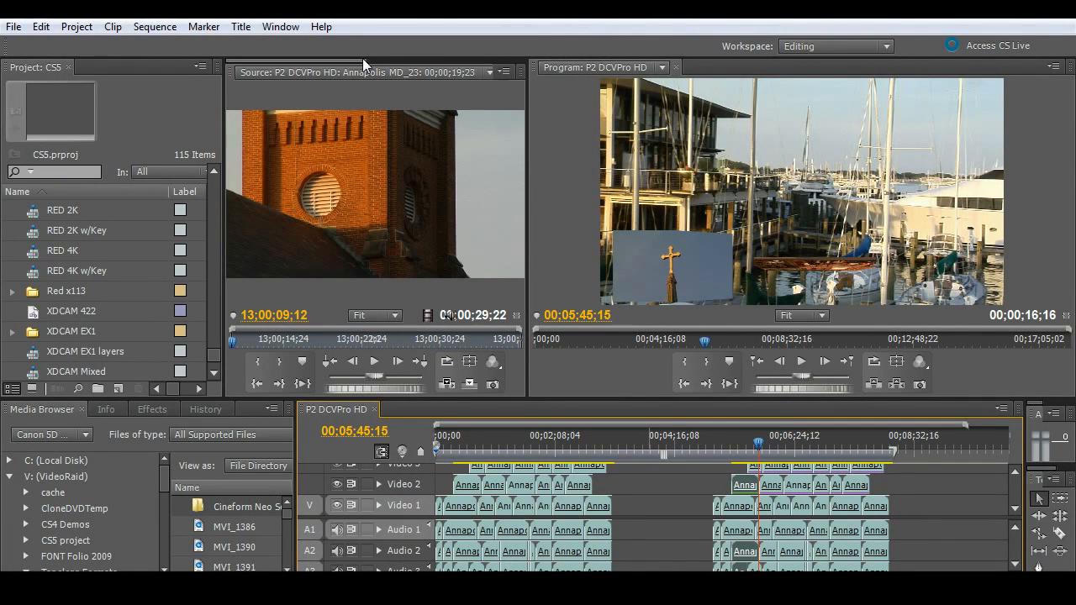
{"action": "left_click", "coordinate": [336, 71]}
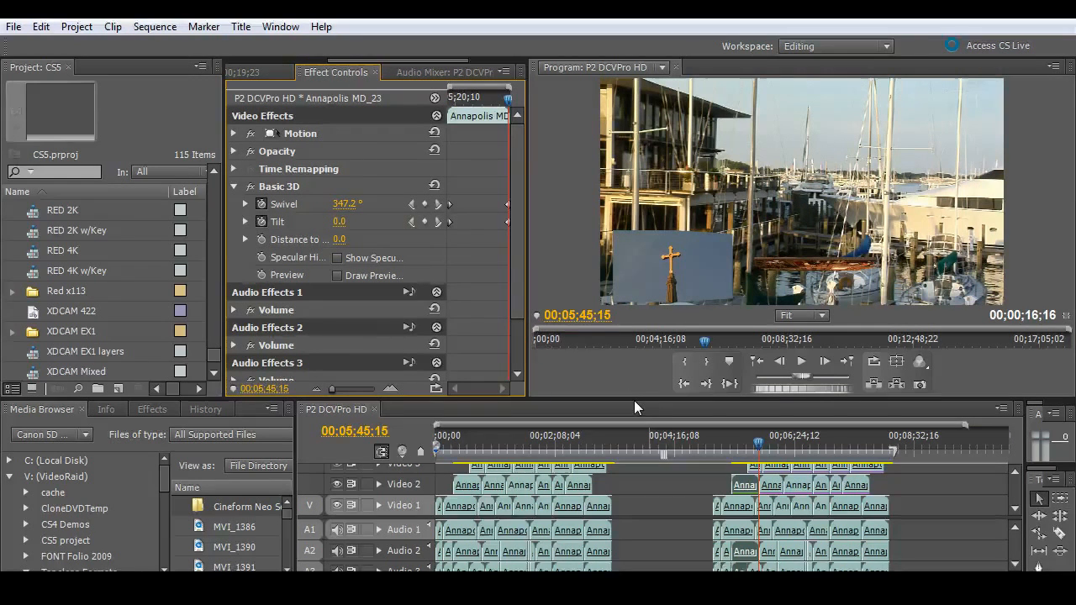
Step: Open the XDCAM EX1 layers sequence showing its five-track multi-picture composite
{"action": "left_click", "coordinate": [768, 443]}
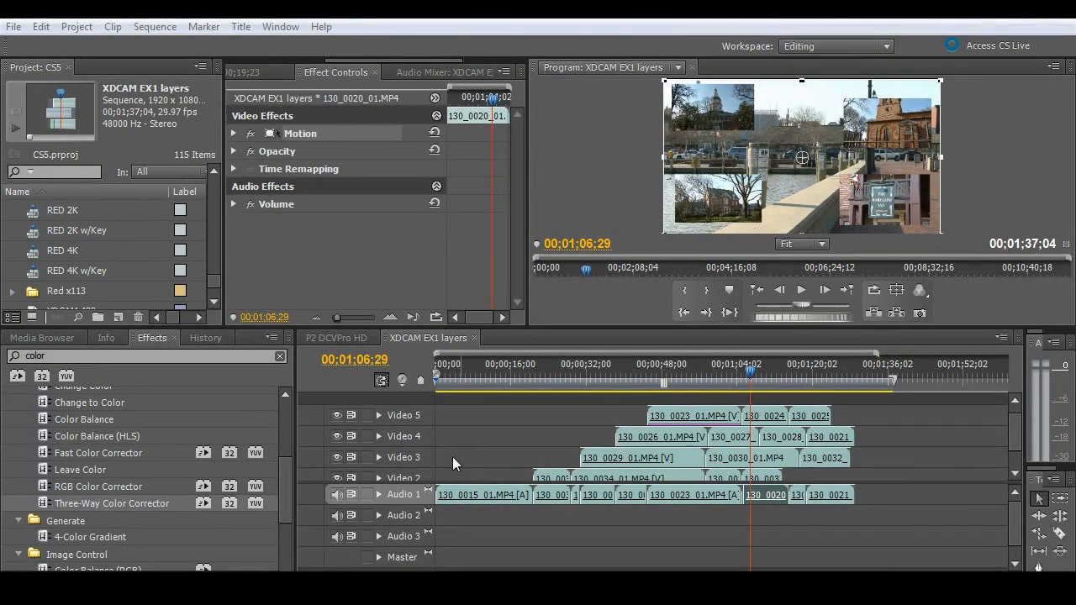
{"action": "mouse_move", "coordinate": [147, 503]}
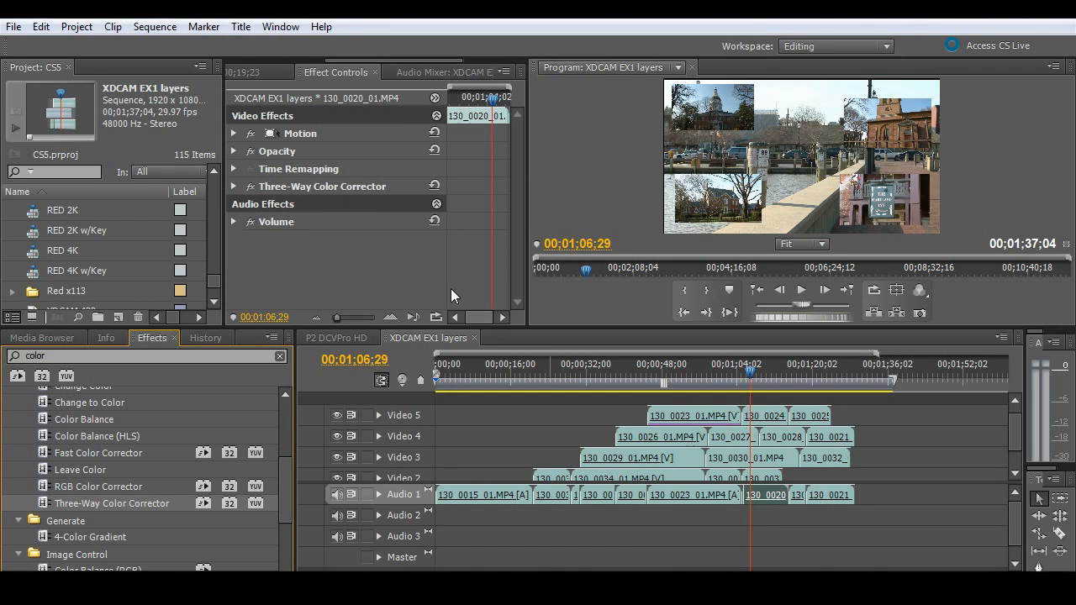
Step: Expand the Three-Way Color Corrector on 130_0020_01.MP4 and scroll through its controls
{"action": "left_click", "coordinate": [233, 185]}
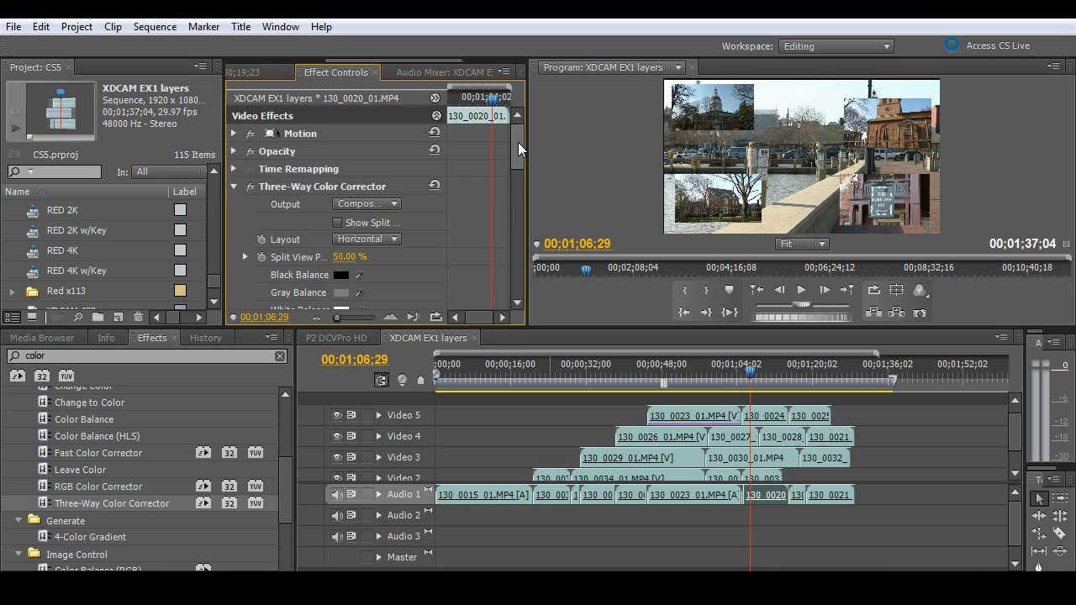
{"action": "scroll", "scroll_direction": "down", "scroll_amount": 3}
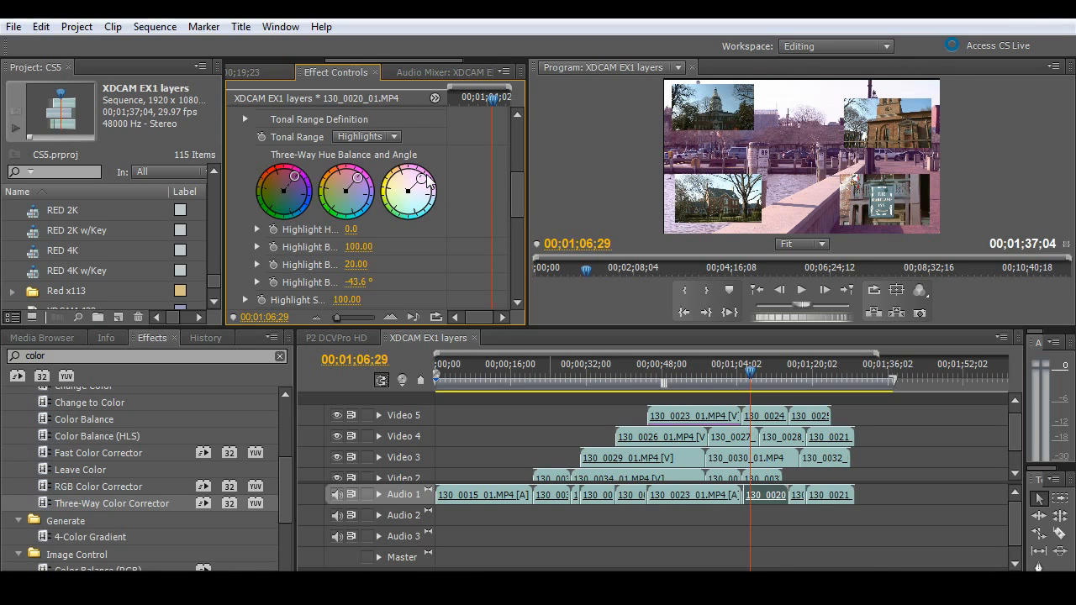
{"action": "mouse_move", "coordinate": [685, 374]}
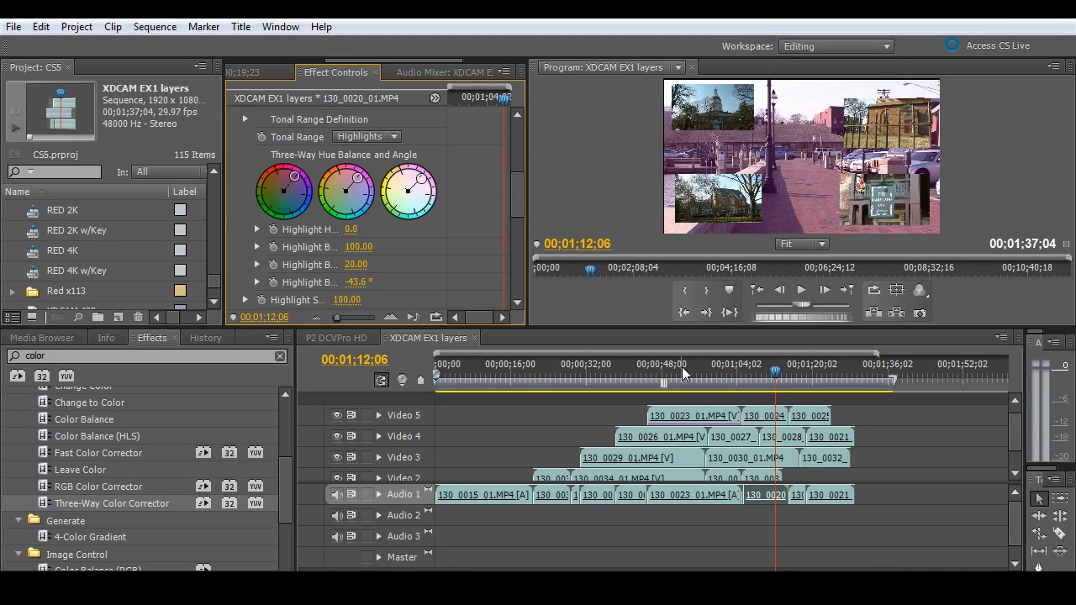
{"action": "mouse_move", "coordinate": [655, 361]}
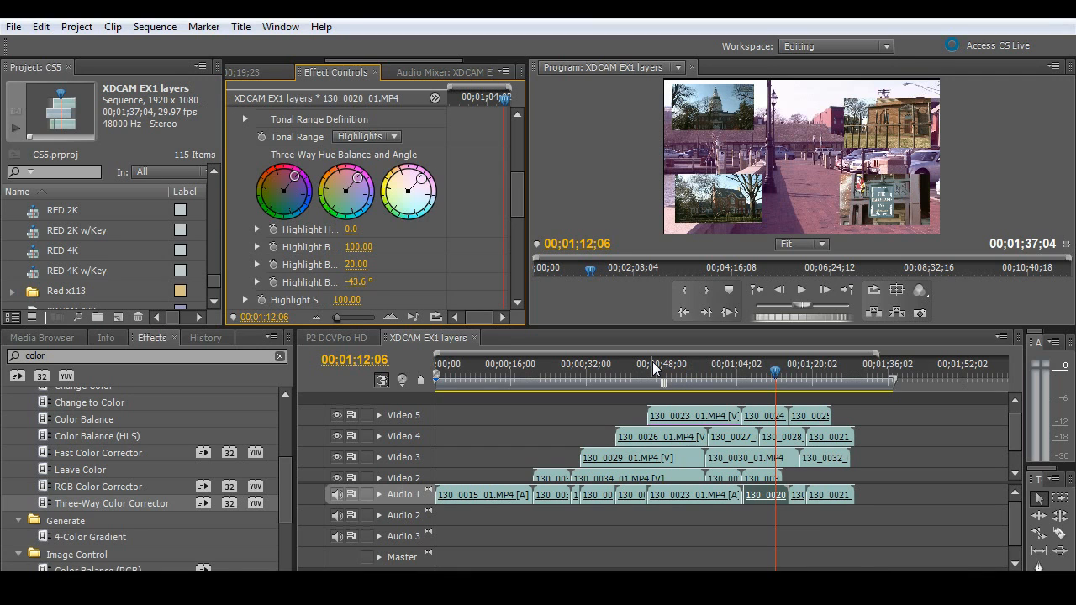
Step: In the AVCIntra 1080 sequence, set the Ultra Key on 0038P5 to Aggressive
{"action": "left_click", "coordinate": [521, 338]}
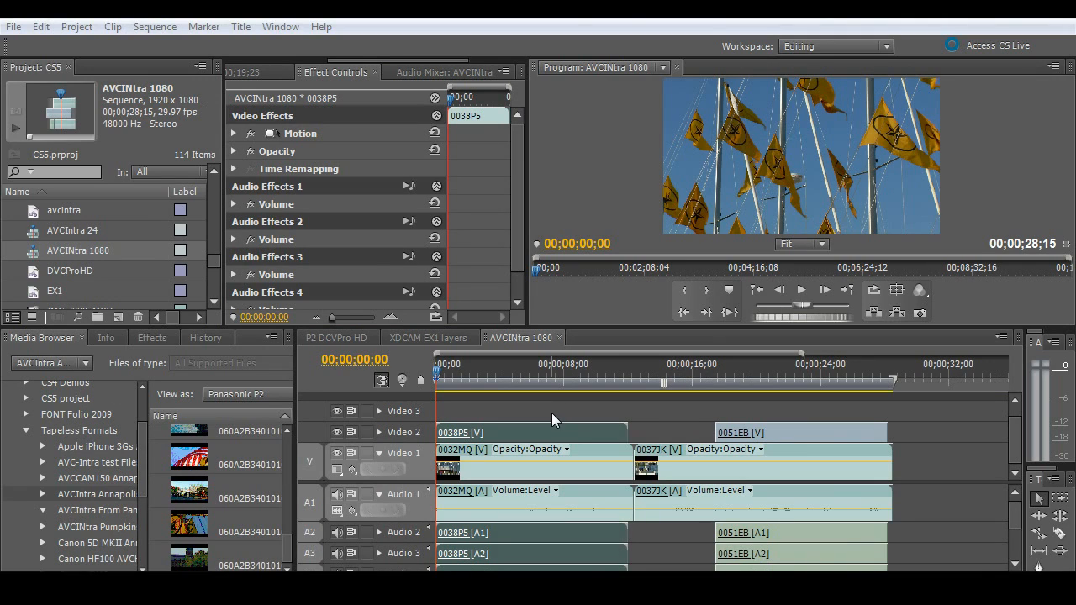
{"action": "mouse_move", "coordinate": [546, 371]}
{"action": "type", "text": "ultra"}
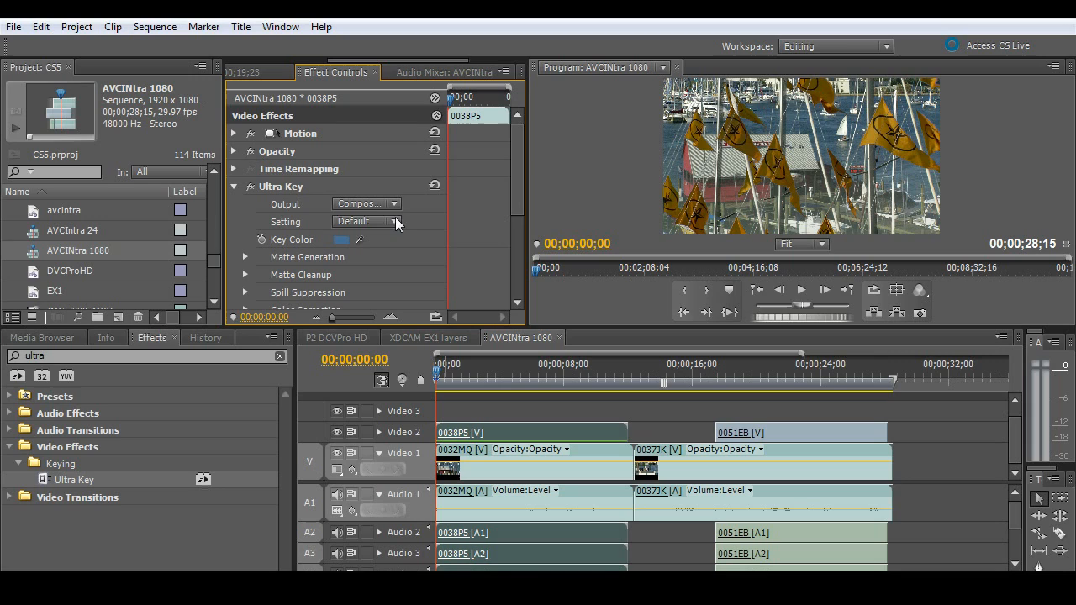
{"action": "left_click", "coordinate": [366, 221]}
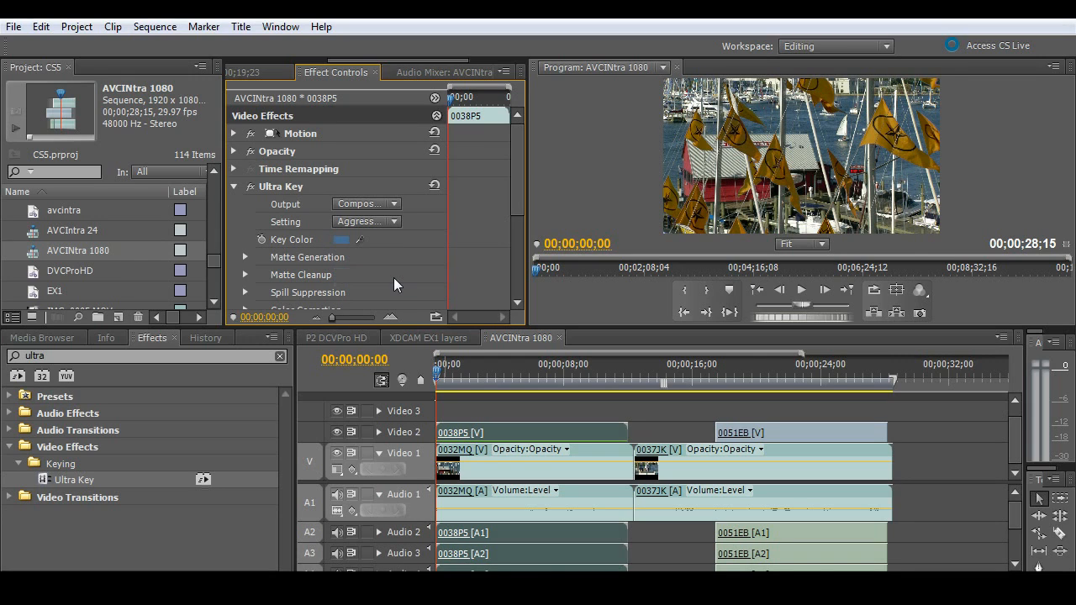
{"action": "mouse_move", "coordinate": [450, 387]}
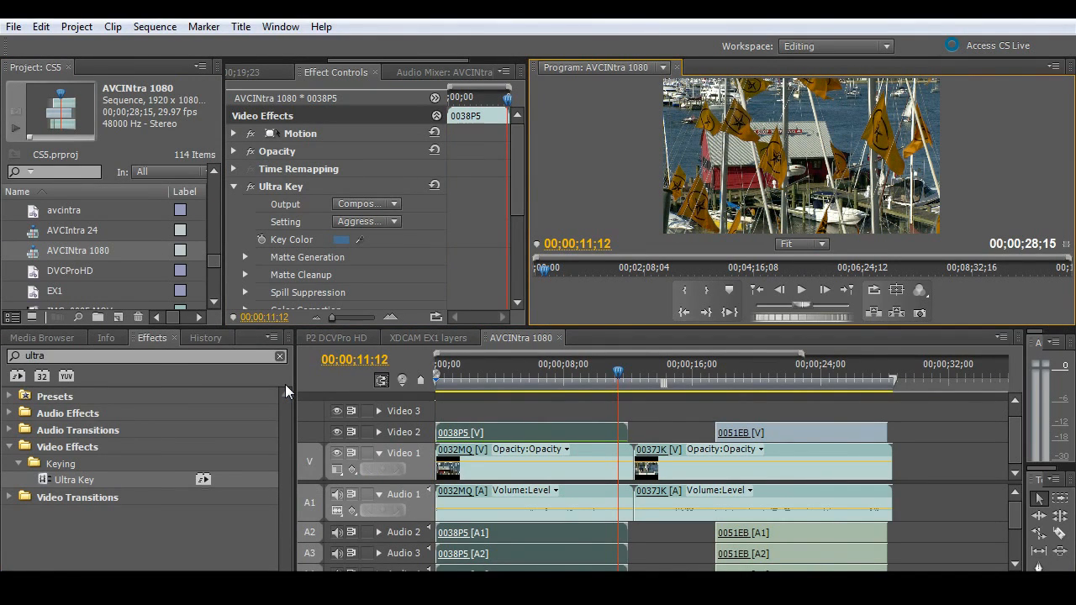
{"action": "mouse_move", "coordinate": [495, 364]}
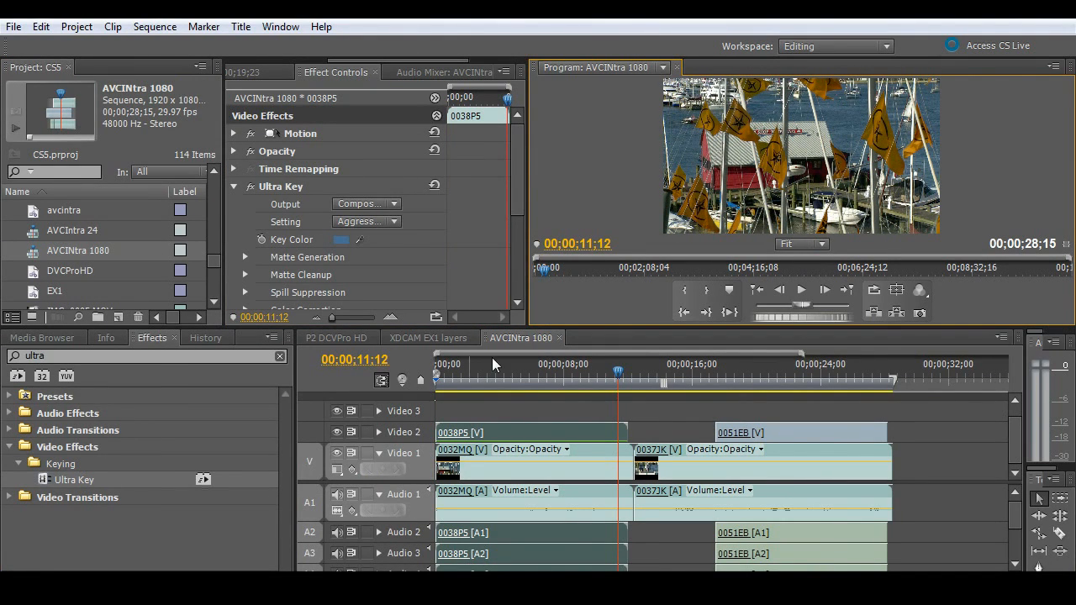
Step: Move 0038P5 onto Video 3 above 0051EB and scrub to preview the flags over sailboats
{"action": "left_click", "coordinate": [527, 389]}
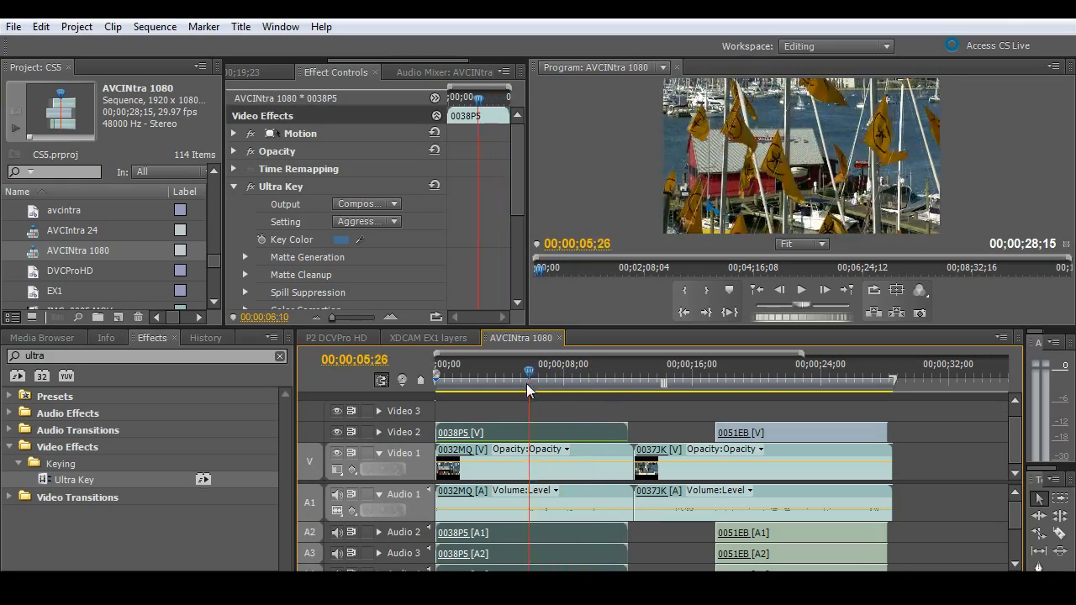
{"action": "left_click", "coordinate": [666, 387]}
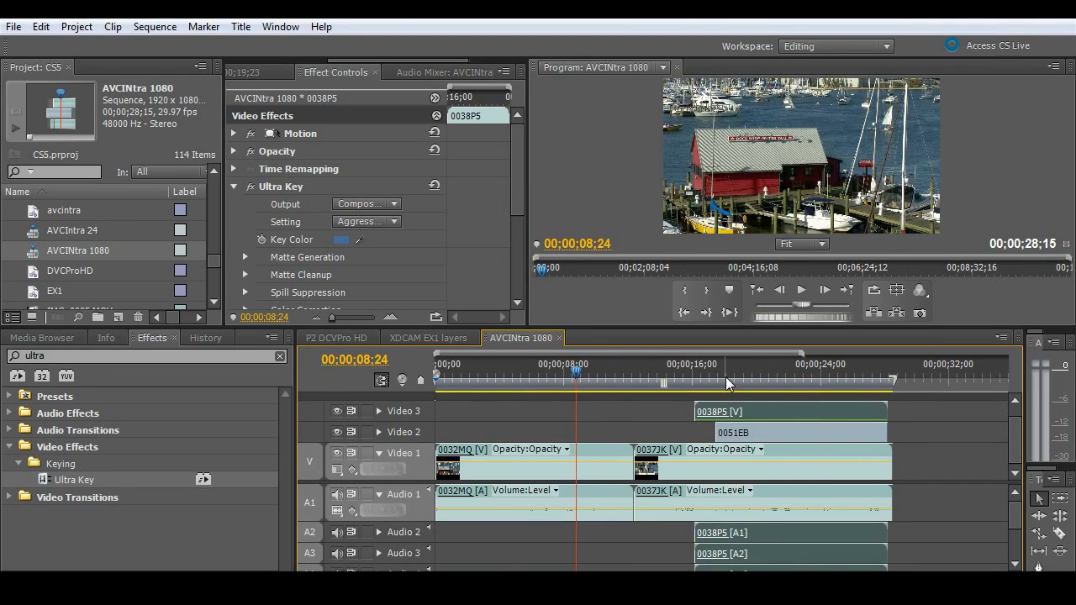
{"action": "left_click", "coordinate": [806, 376]}
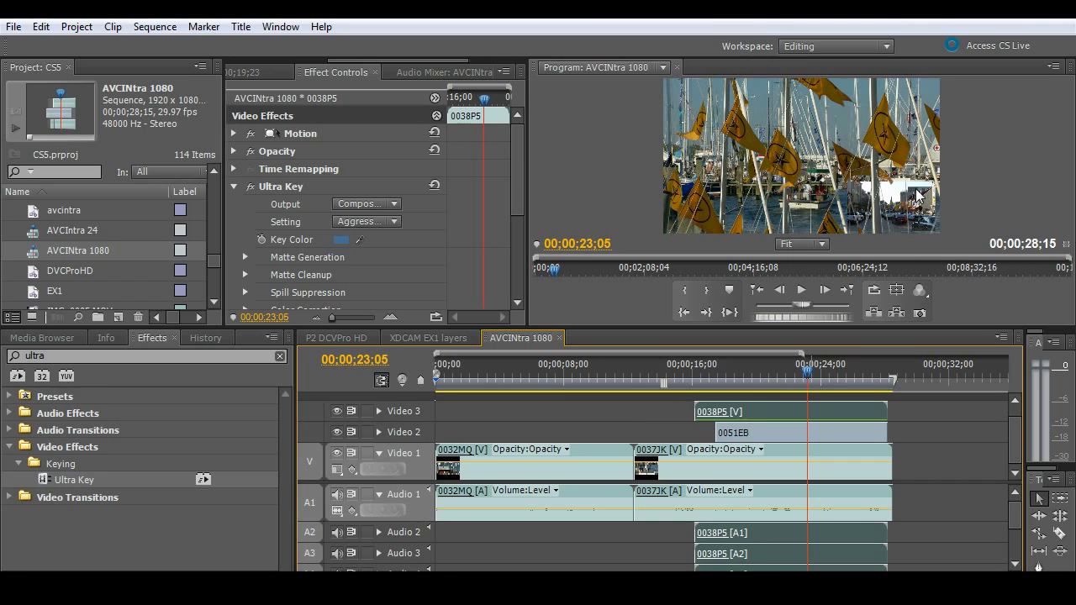
{"action": "mouse_move", "coordinate": [825, 146]}
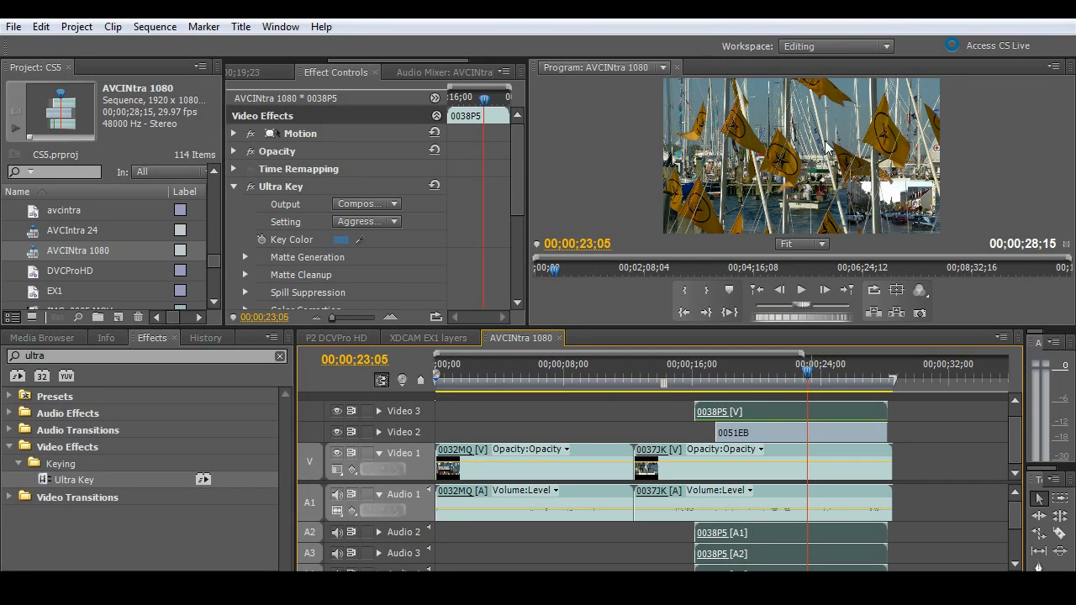
{"action": "left_click", "coordinate": [792, 378]}
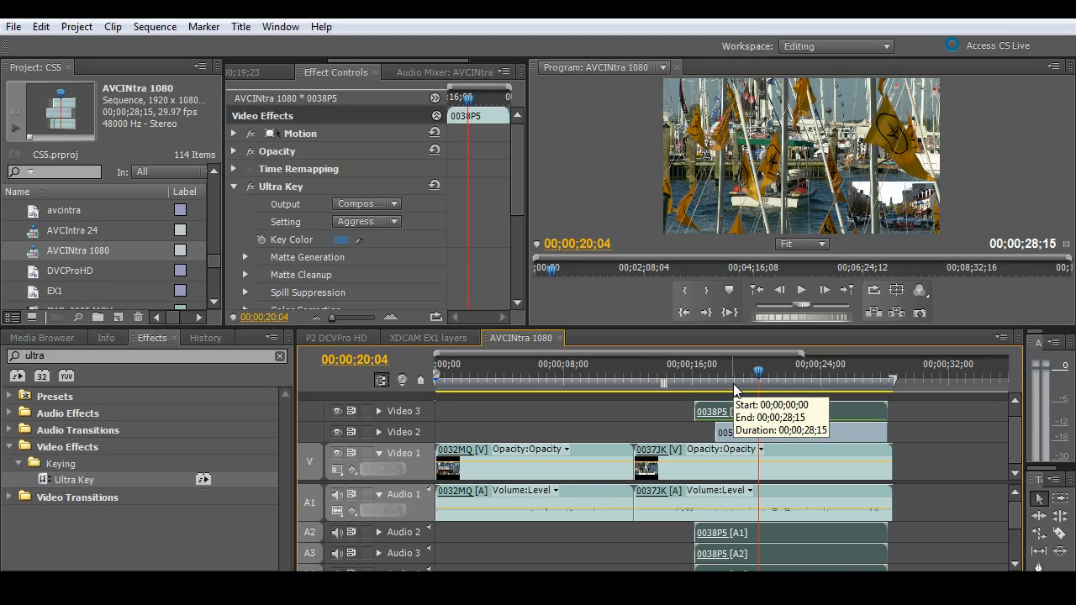
{"action": "mouse_move", "coordinate": [724, 394]}
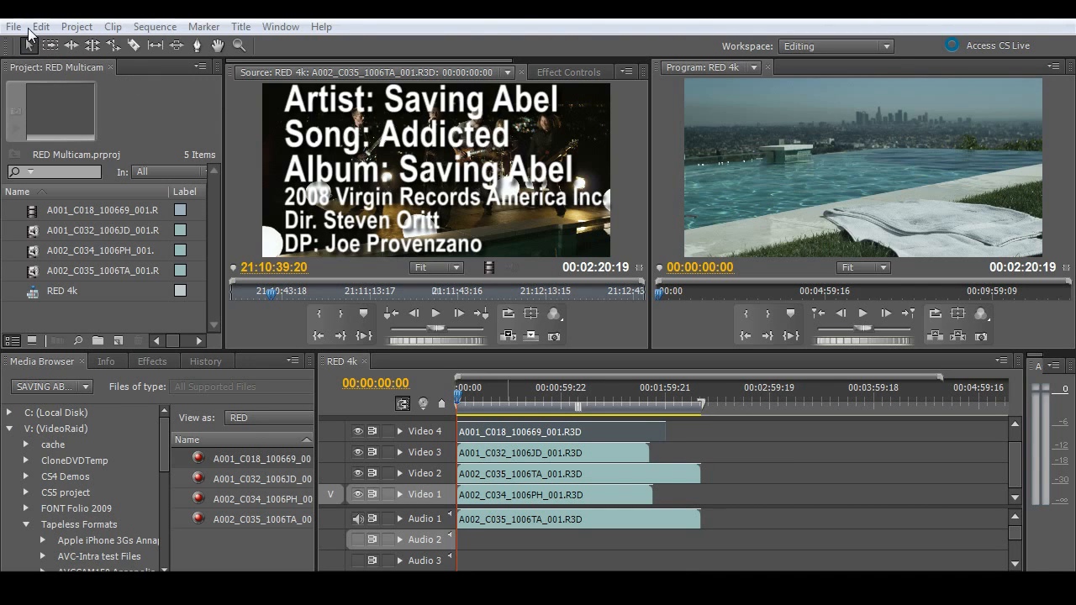
Step: Create a RED 4K 2x1 23.976 sequence named REDMC
{"action": "left_click", "coordinate": [13, 26]}
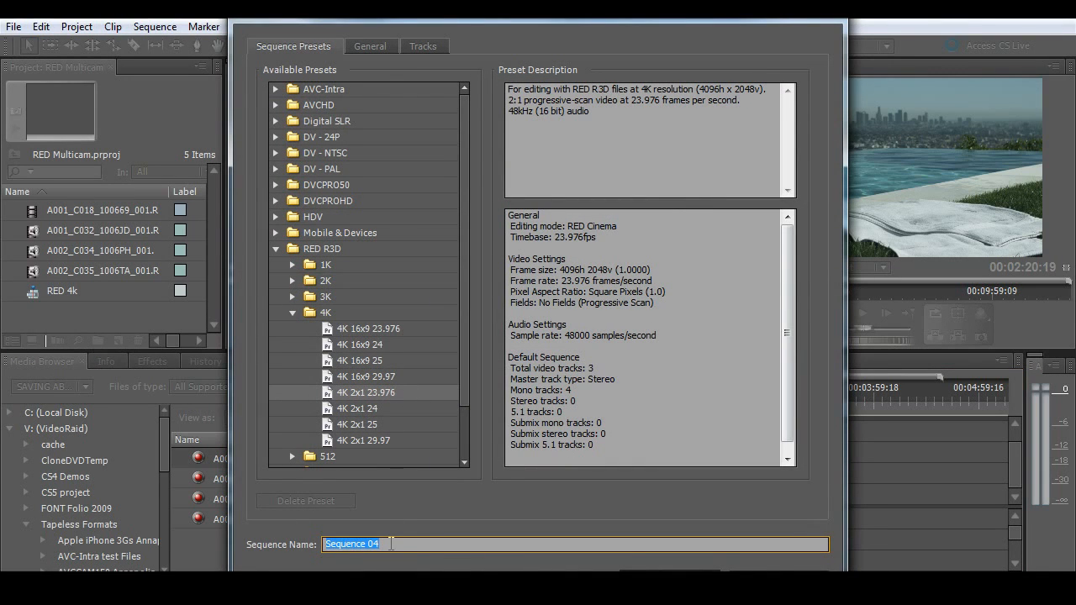
{"action": "type", "text": "REDM"}
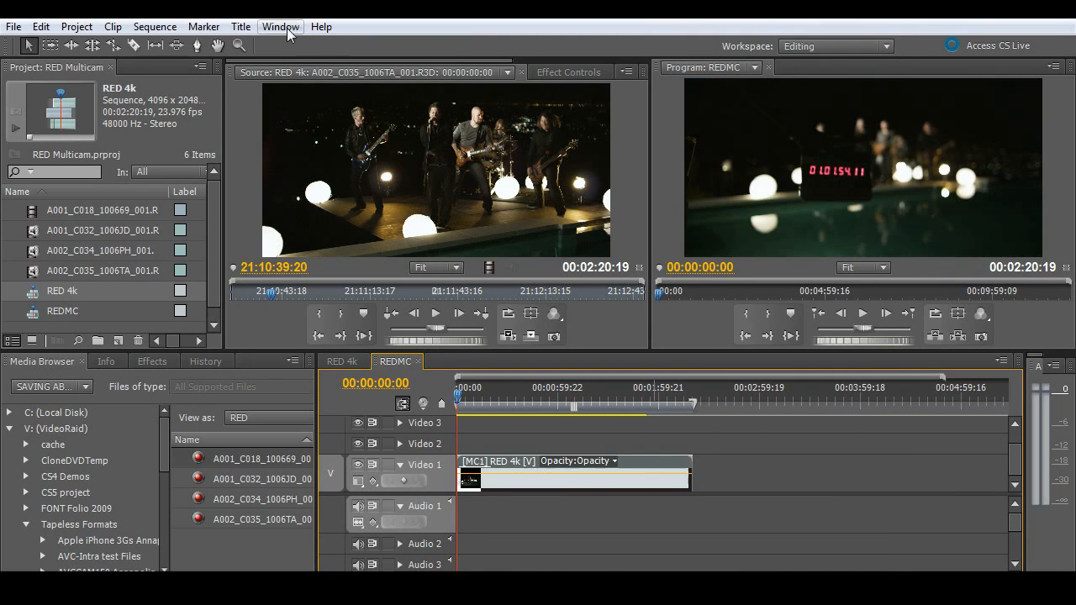
Step: In the Multi-Camera Monitor, select the poolside angle, arm Record, and play then stop while cutting
{"action": "left_click", "coordinate": [279, 27]}
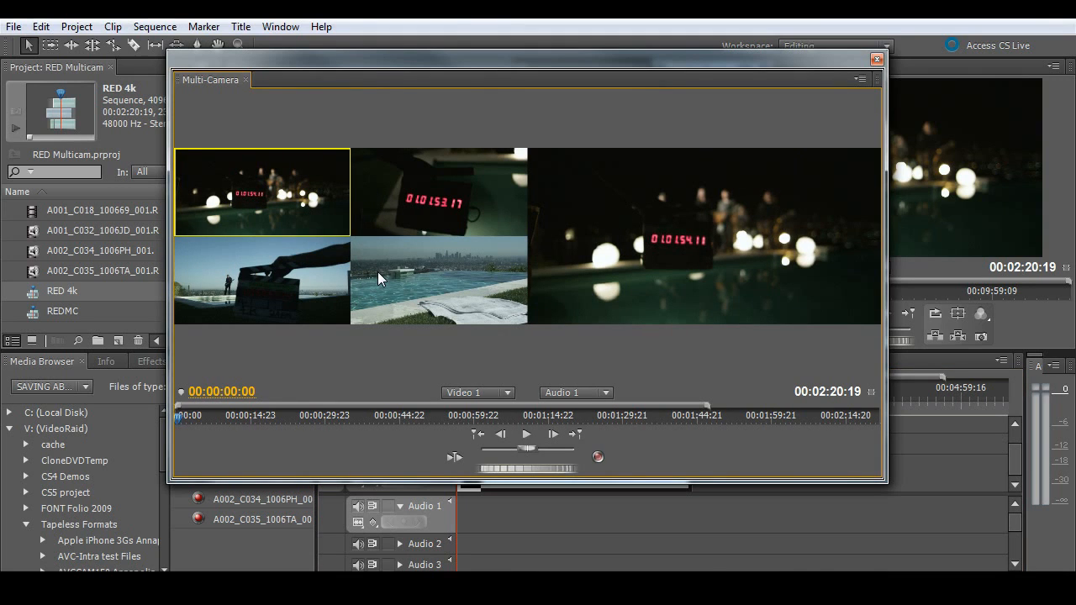
{"action": "left_click", "coordinate": [437, 281]}
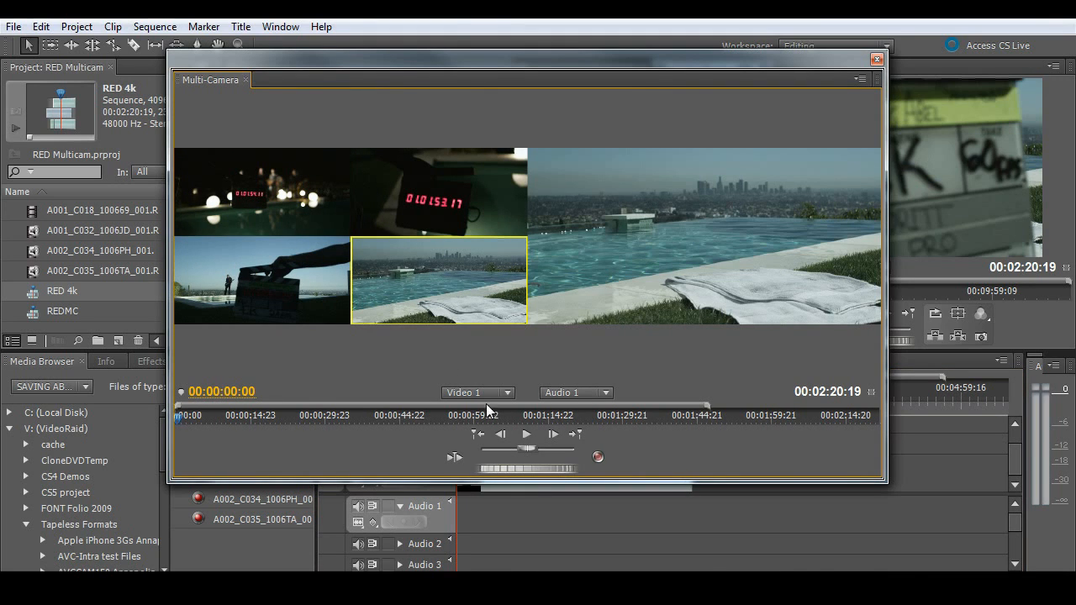
{"action": "left_click", "coordinate": [527, 434]}
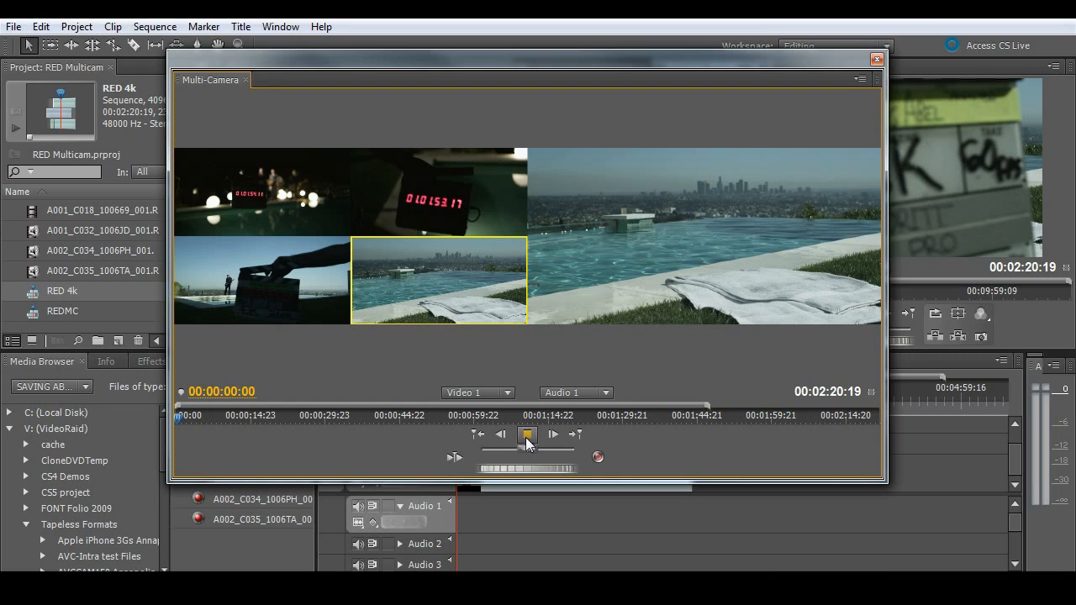
{"action": "left_click", "coordinate": [526, 434]}
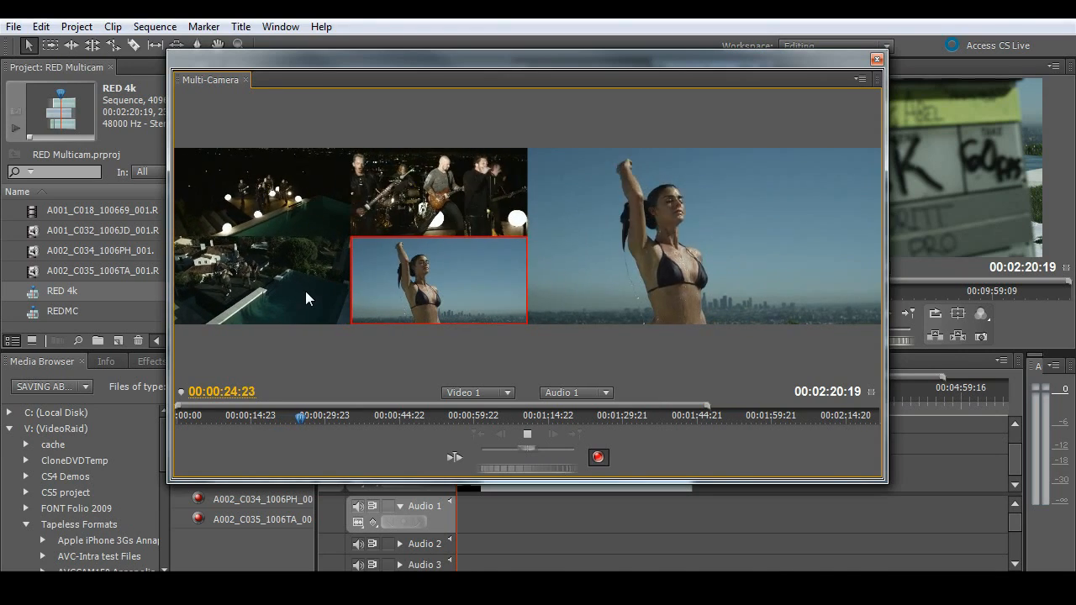
{"action": "left_click", "coordinate": [527, 435]}
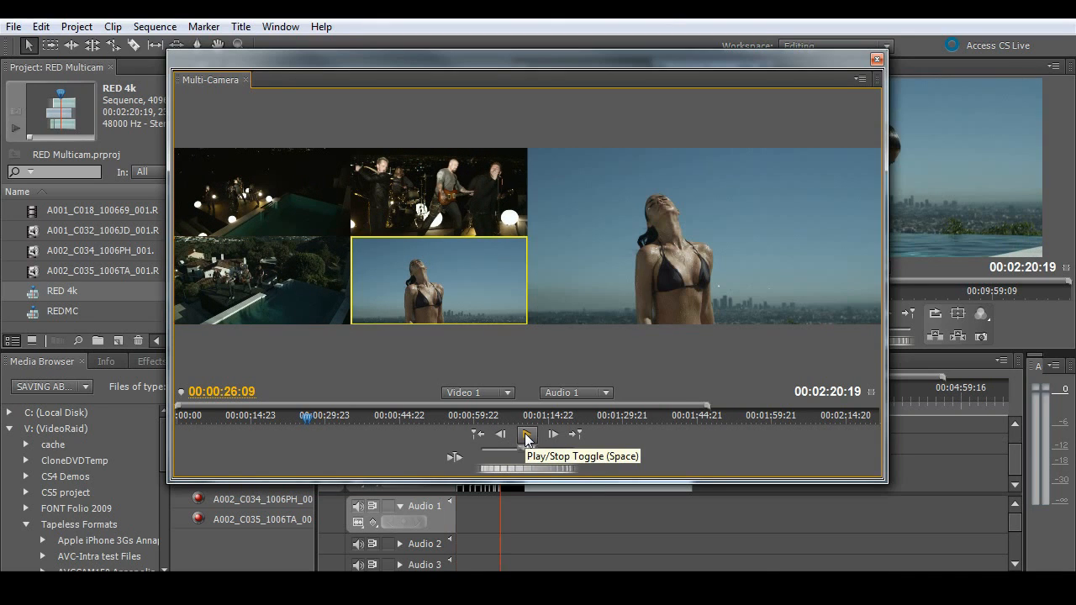